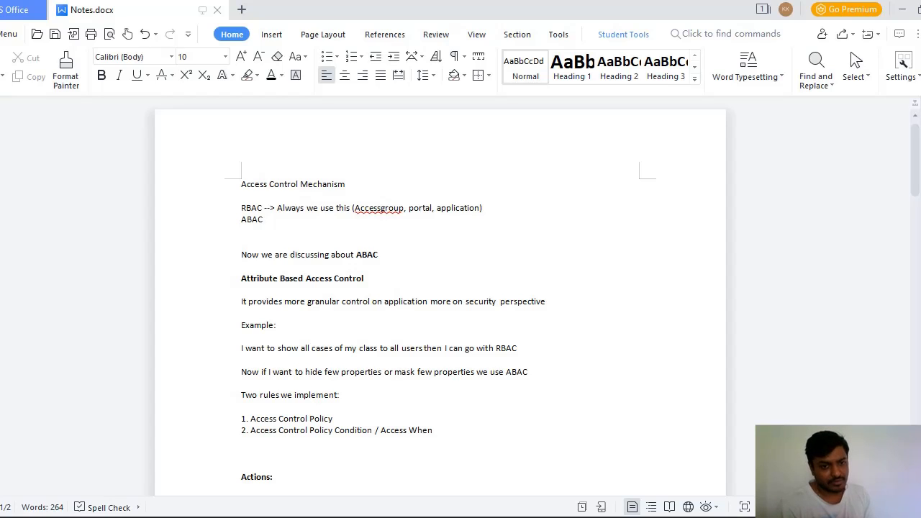
pyautogui.moveTo(878, 193)
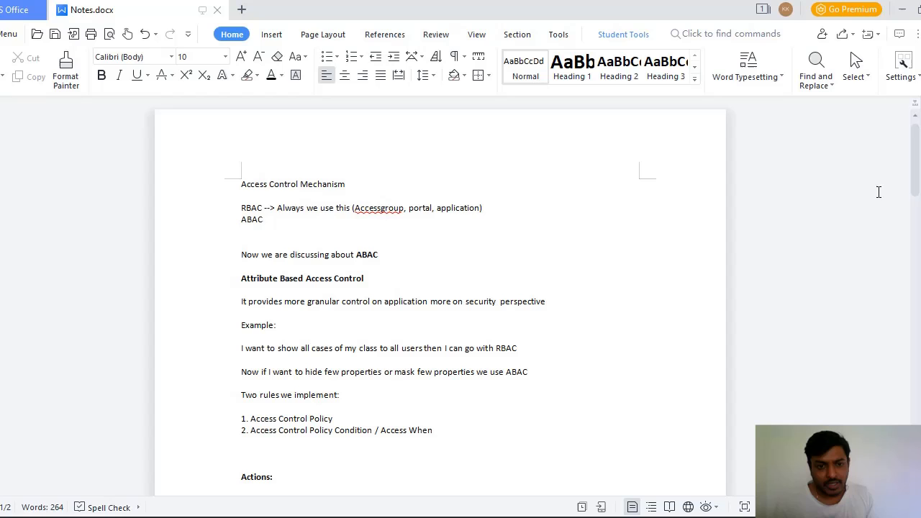
pyautogui.moveTo(778, 360)
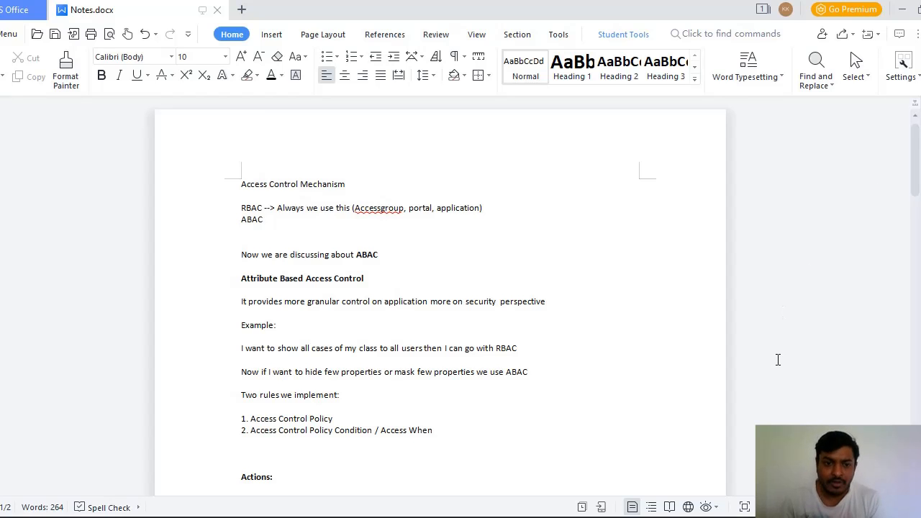
# Scroll through the access control notes and switch to the C-7003 Capture Data case in Dev Studio
pyautogui.scroll(-3)
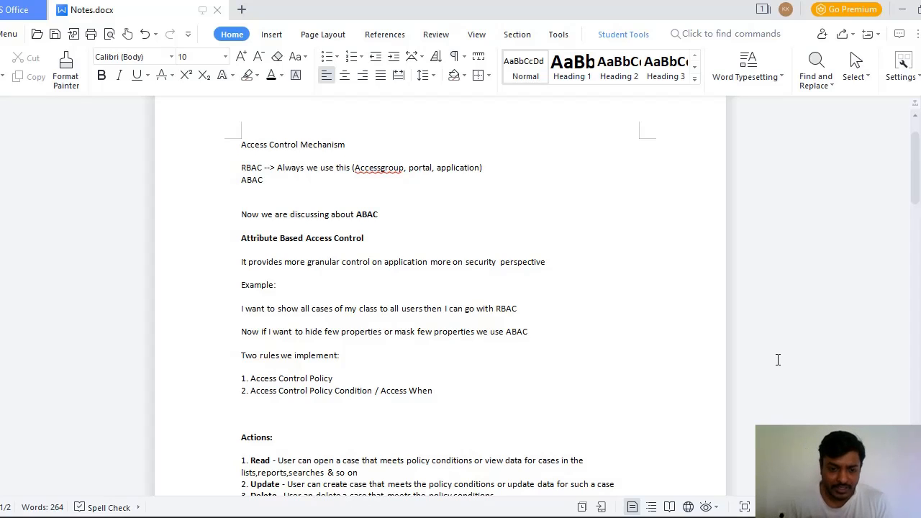
pyautogui.scroll(-3)
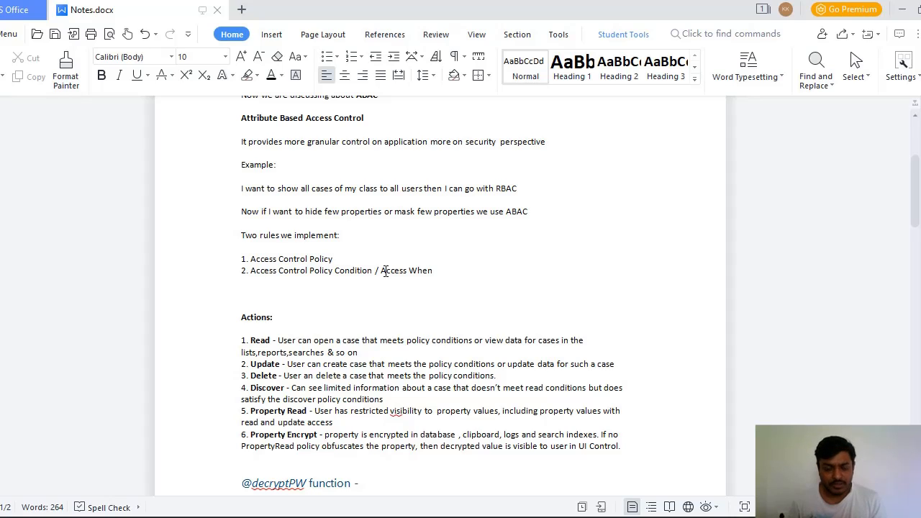
pyautogui.moveTo(388, 279)
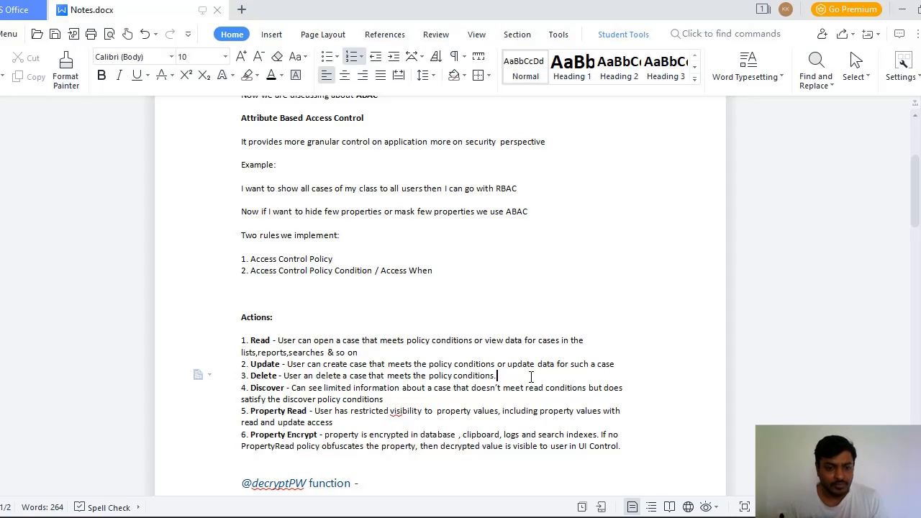
pyautogui.scroll(-3)
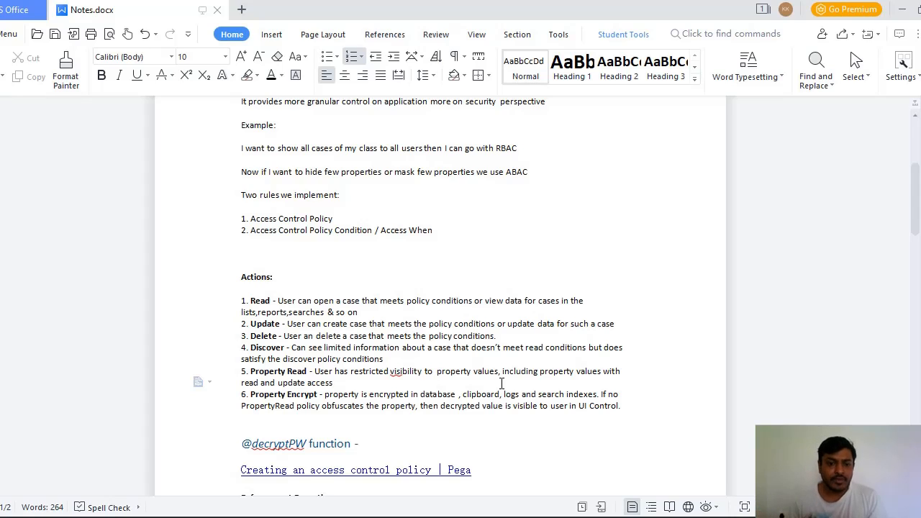
pyautogui.moveTo(303, 375)
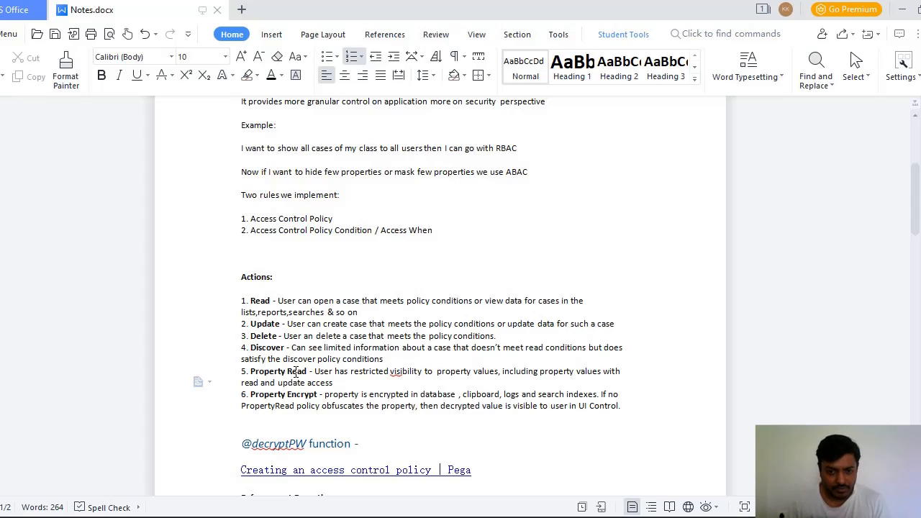
pyautogui.click(332, 383)
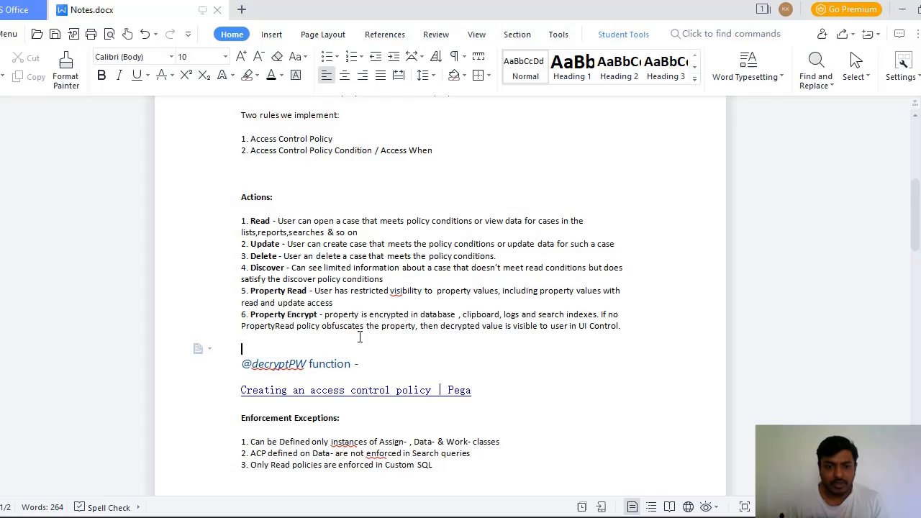
pyautogui.scroll(-3)
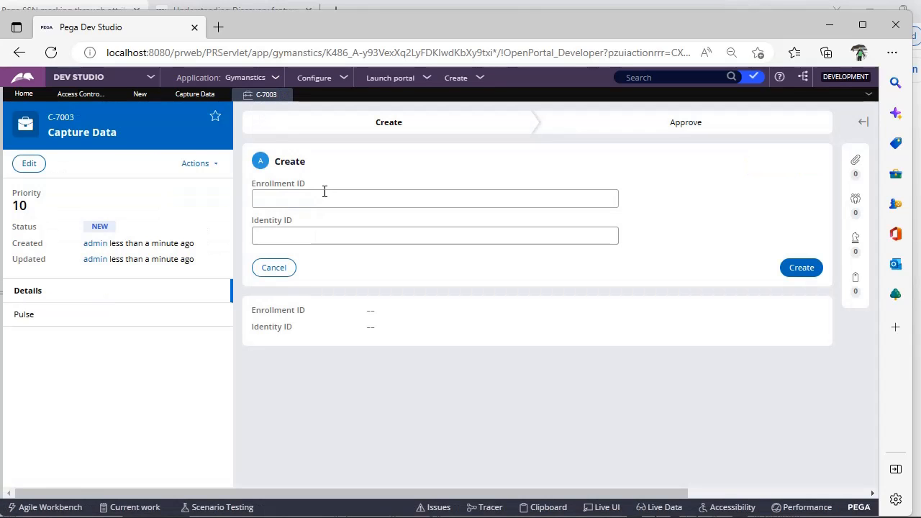
# Check the Enrollment ID and Identity ID fields, then return to the MaskIdentity policy form via Home
pyautogui.click(435, 199)
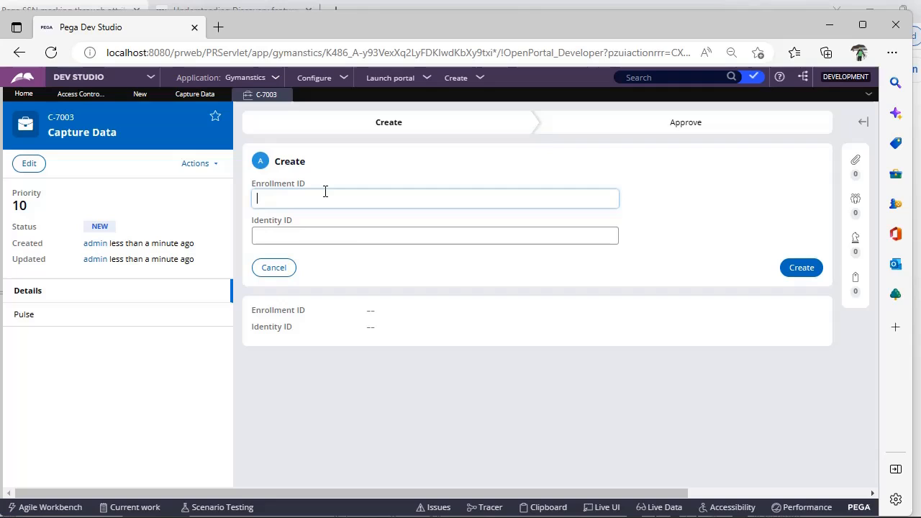
pyautogui.click(435, 236)
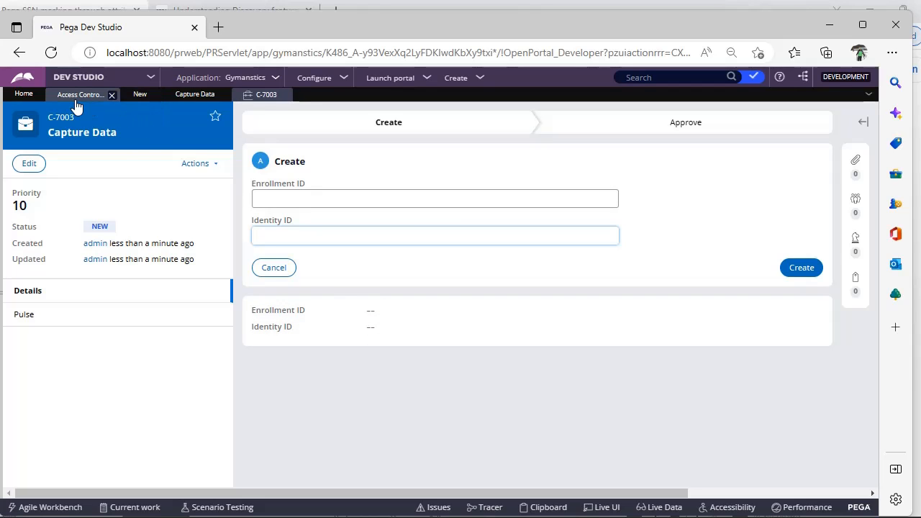
pyautogui.click(23, 93)
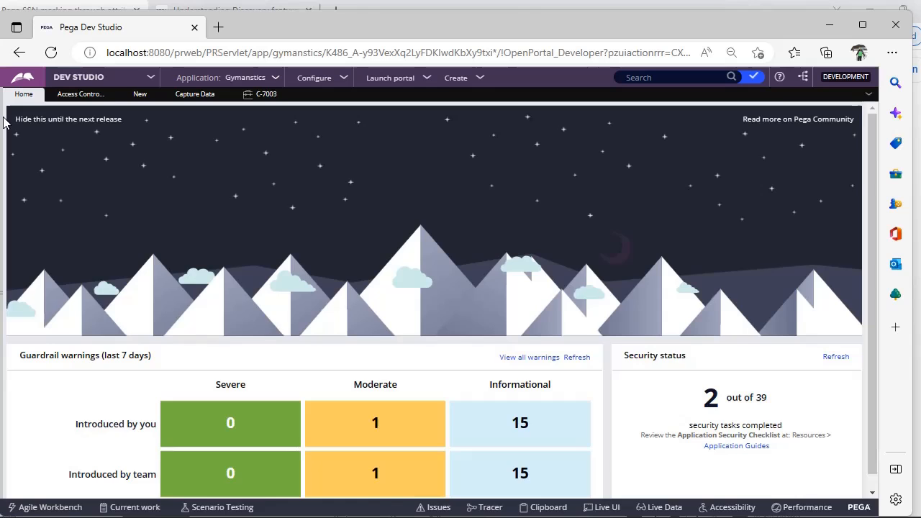
pyautogui.click(23, 266)
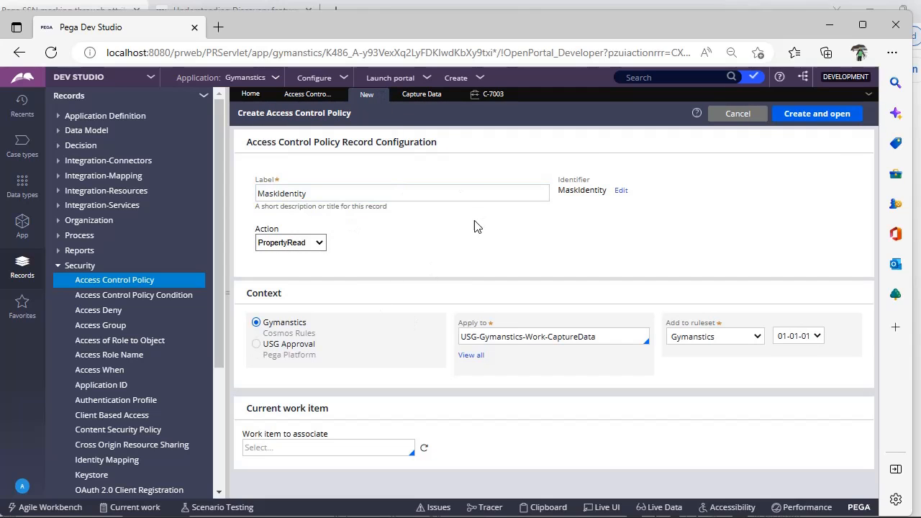
# Create the MaskIdentity PropertyRead policy on CaptureData and add an empty property row to its definition
pyautogui.click(402, 193)
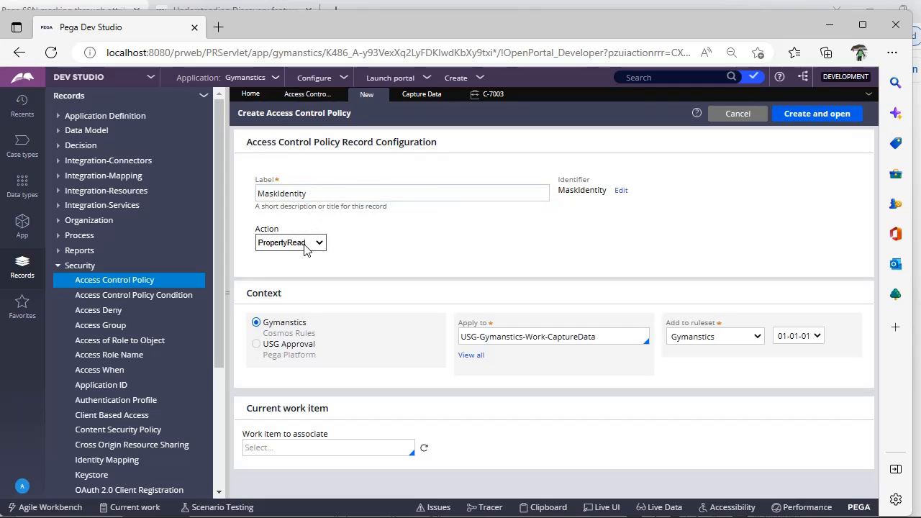
pyautogui.click(290, 242)
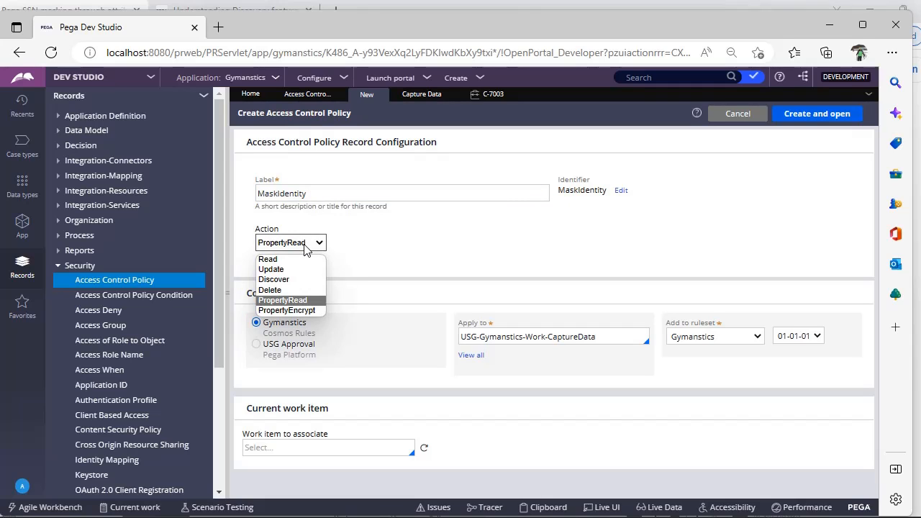
pyautogui.moveTo(271, 269)
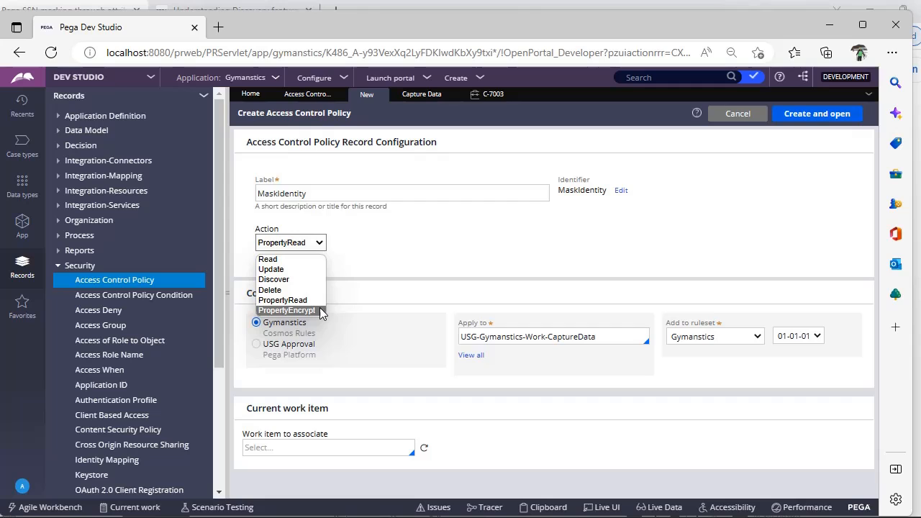
pyautogui.click(282, 301)
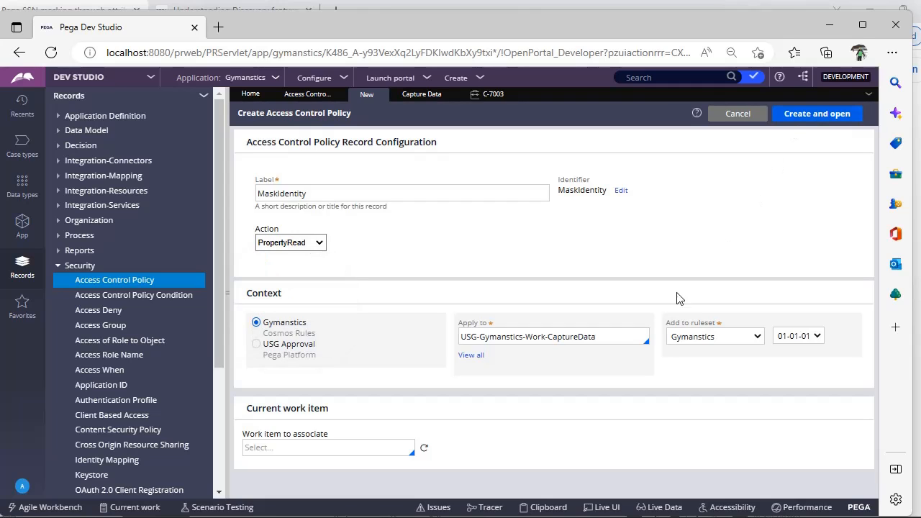
pyautogui.tripleClick(552, 337)
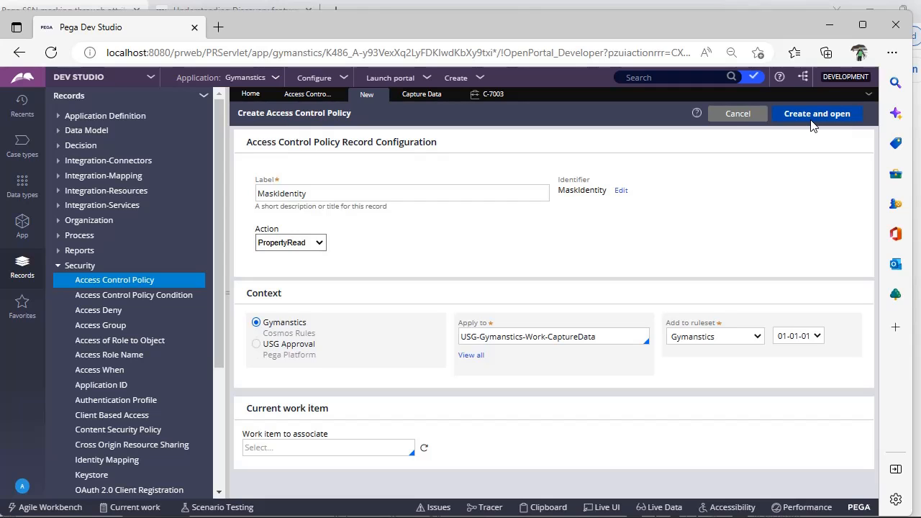
pyautogui.click(817, 112)
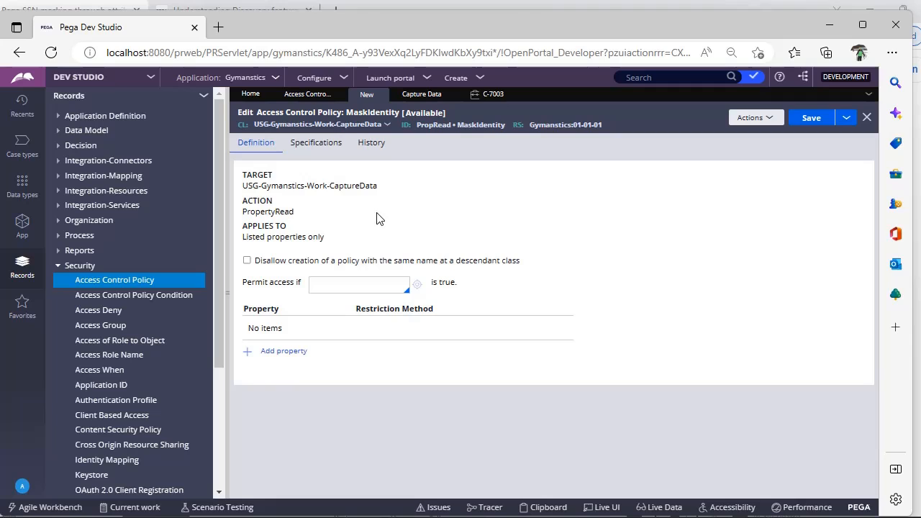
pyautogui.doubleClick(310, 185)
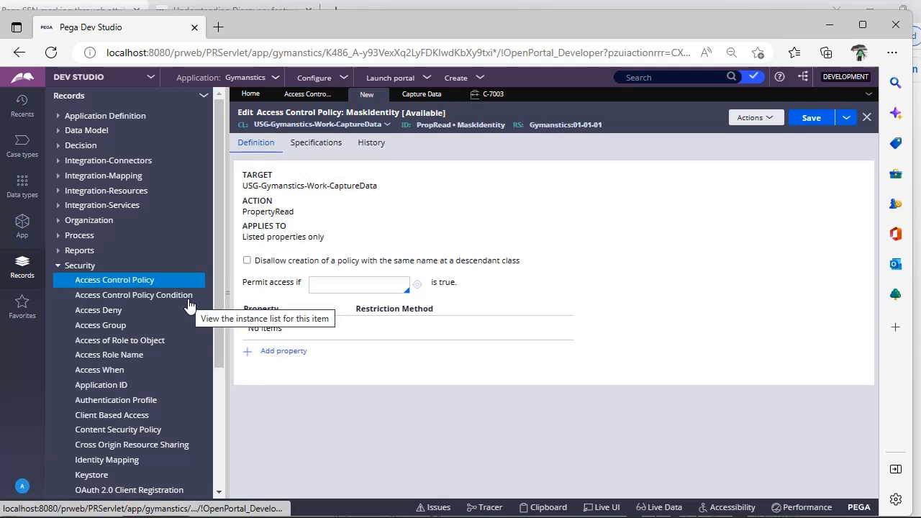
pyautogui.click(357, 282)
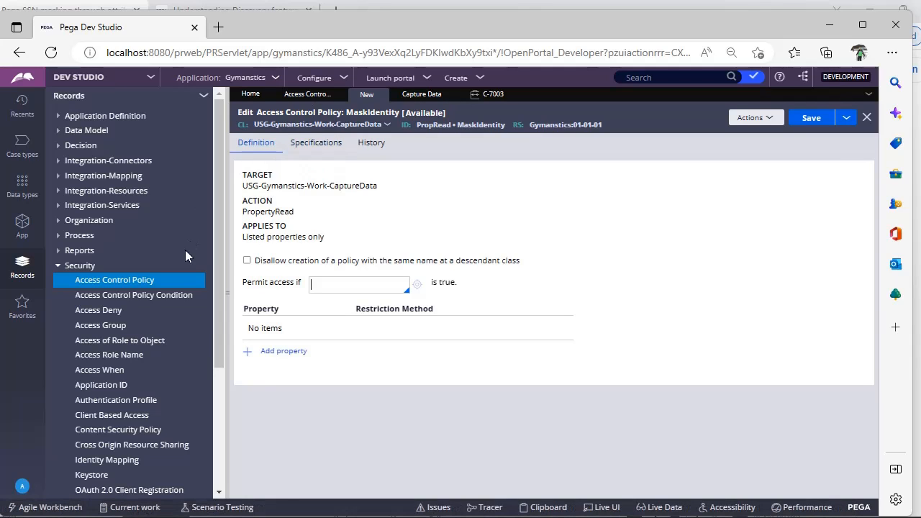
pyautogui.moveTo(184, 298)
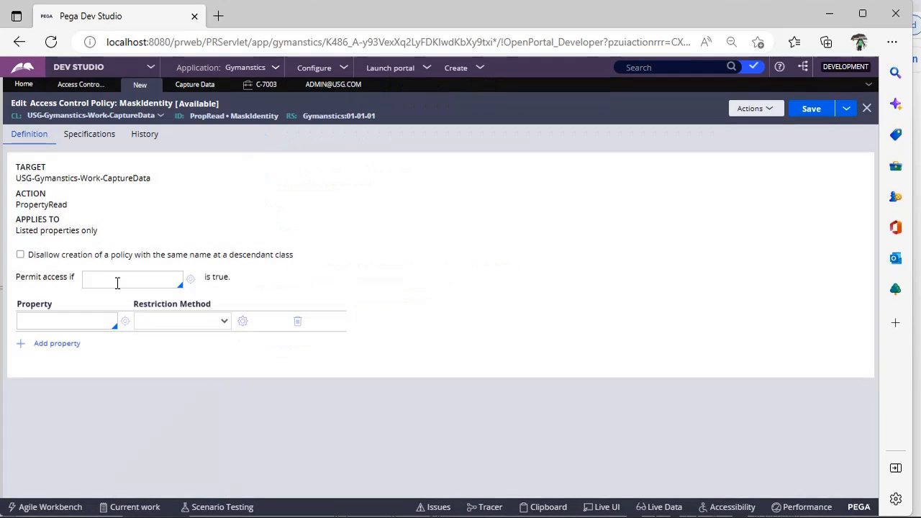
# Create the MaskIdentity policy condition and enter IsUser as the when rule of its first branch
pyautogui.write('Msk')
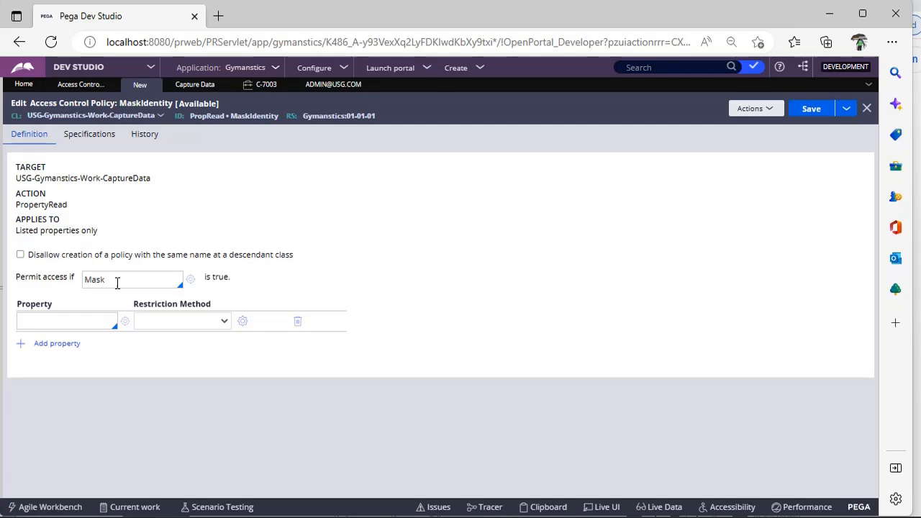
pyautogui.write('Identity')
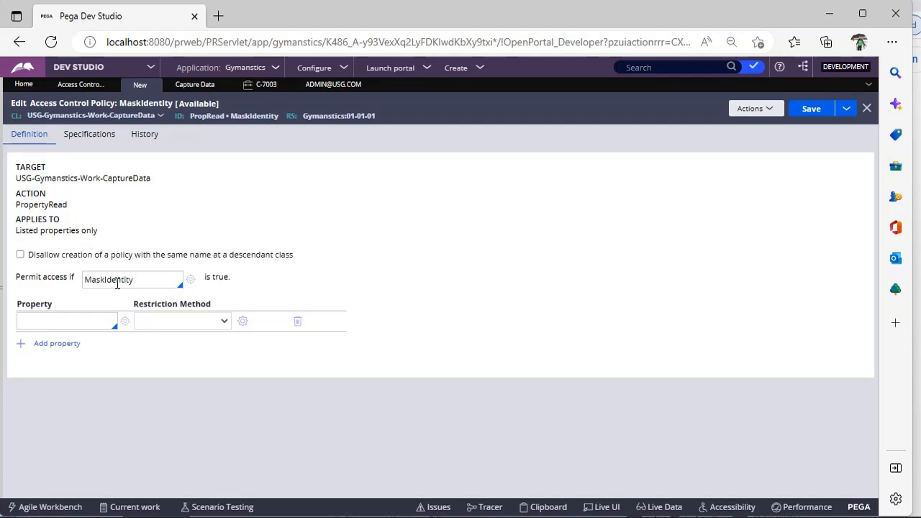
pyautogui.moveTo(190, 279)
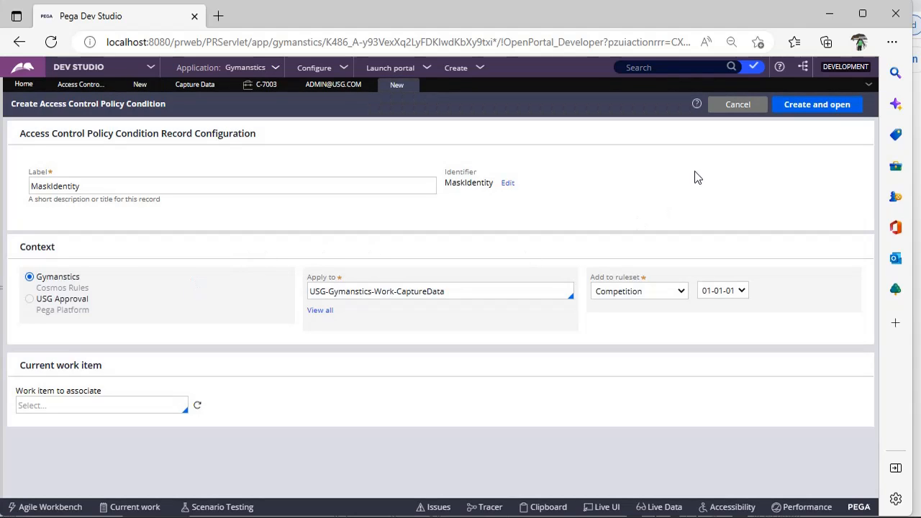
pyautogui.click(817, 103)
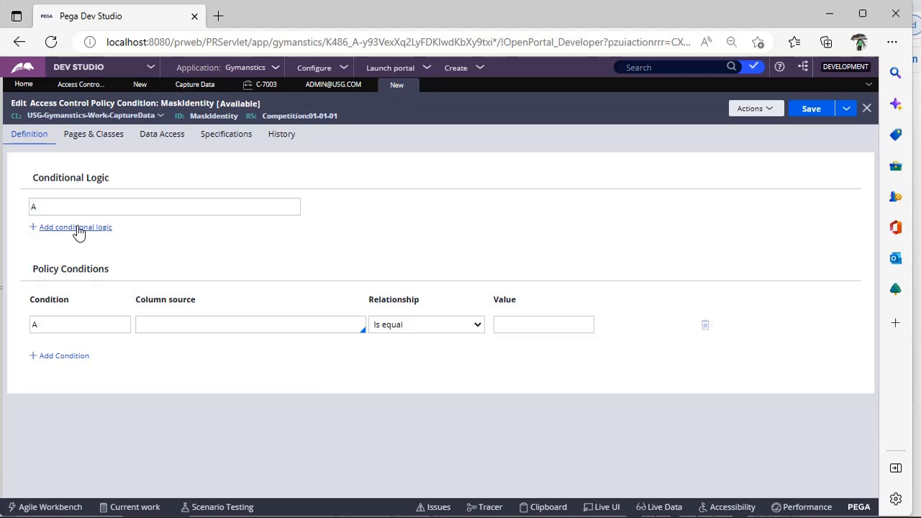
pyautogui.click(75, 228)
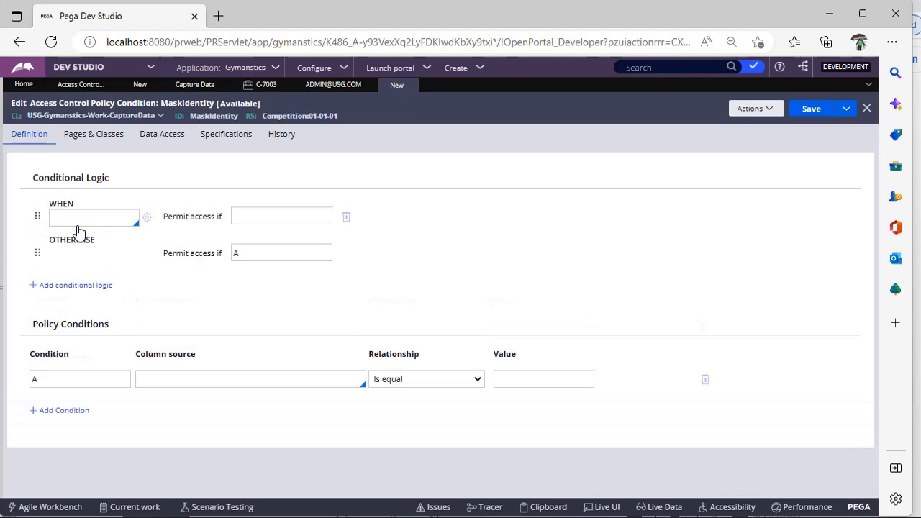
pyautogui.click(94, 217)
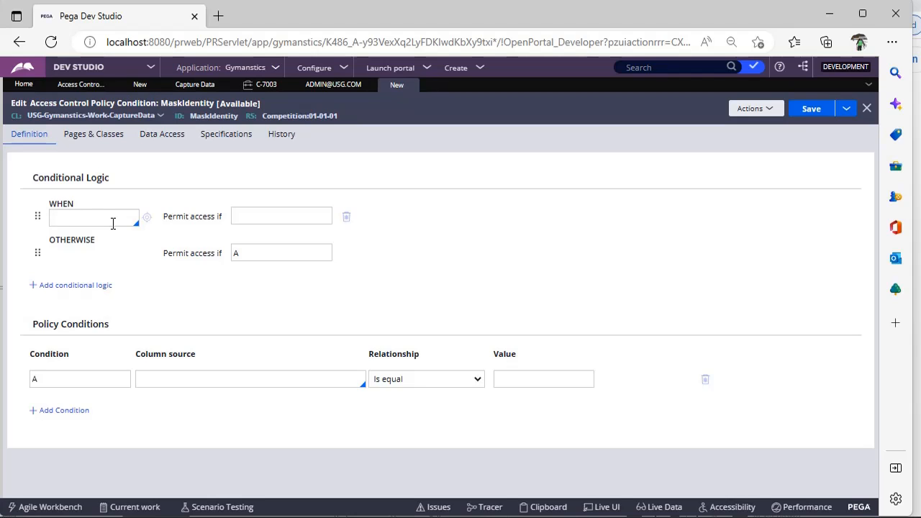
pyautogui.write('IsUseer')
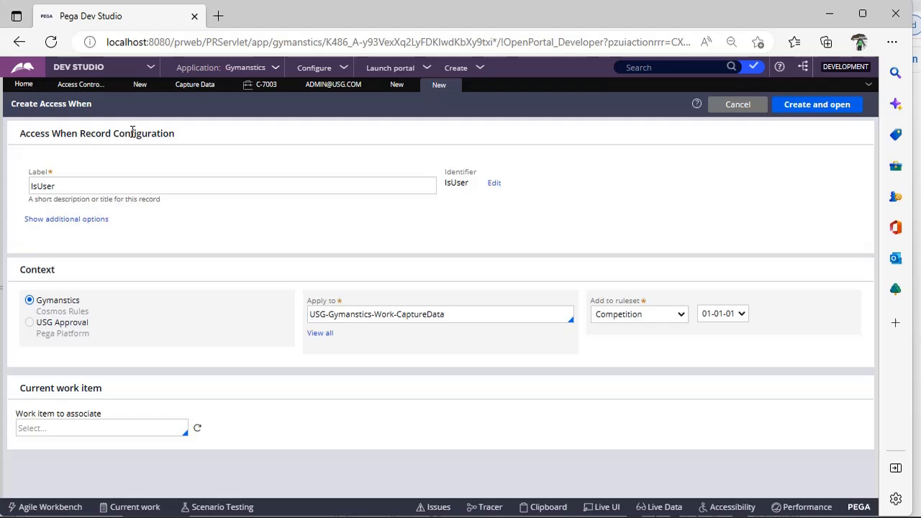
pyautogui.moveTo(818, 104)
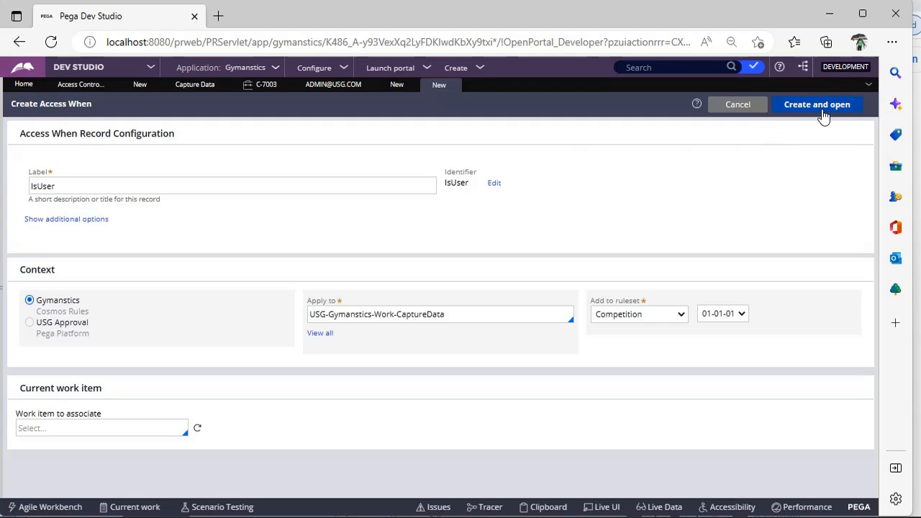
# Create IsUser and declare the OperatorID page with class DATA-ADMIN-OPERATOR-ID on Pages & Classes
pyautogui.click(818, 103)
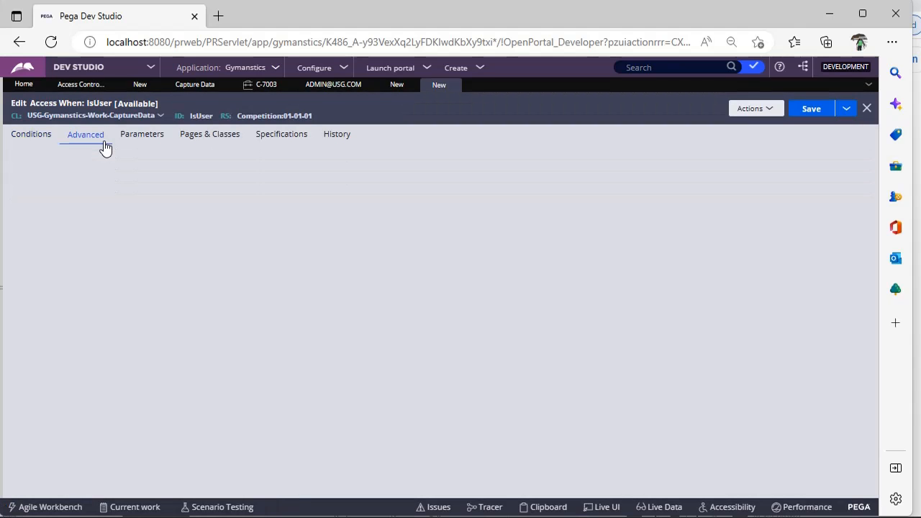
pyautogui.click(85, 134)
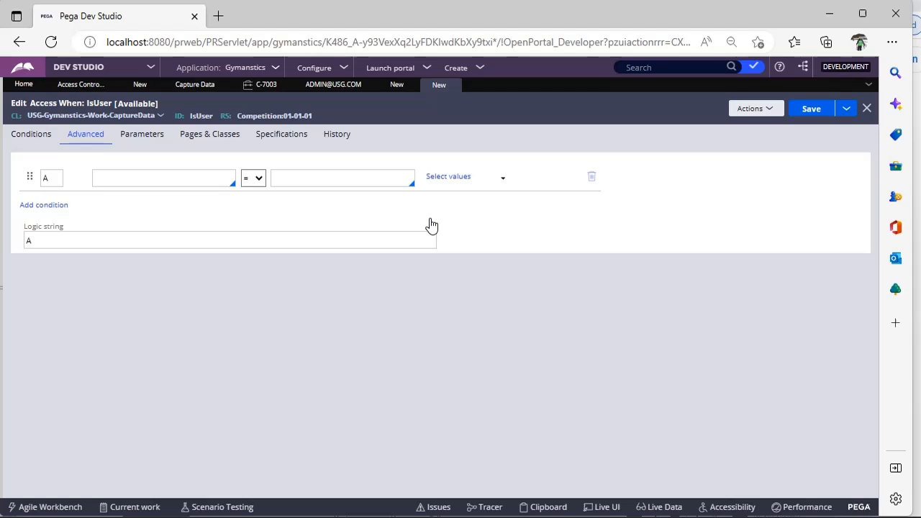
pyautogui.moveTo(544, 496)
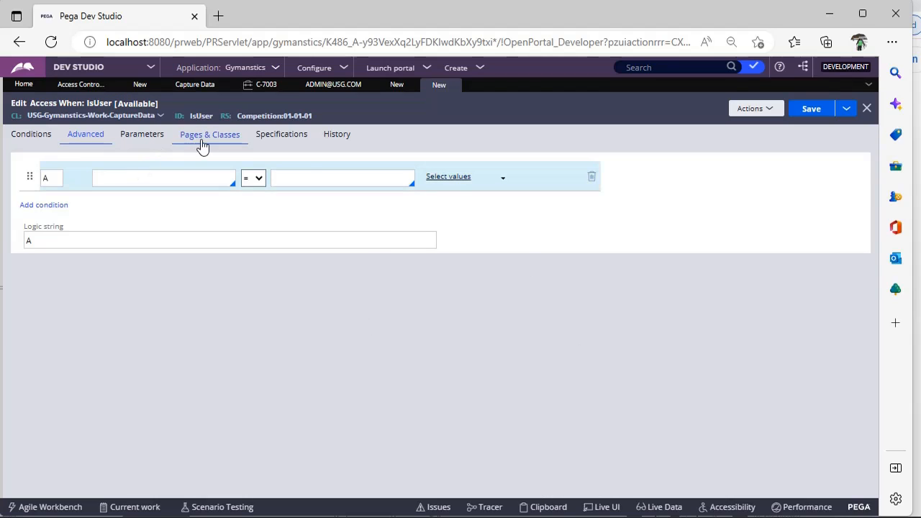
pyautogui.click(210, 134)
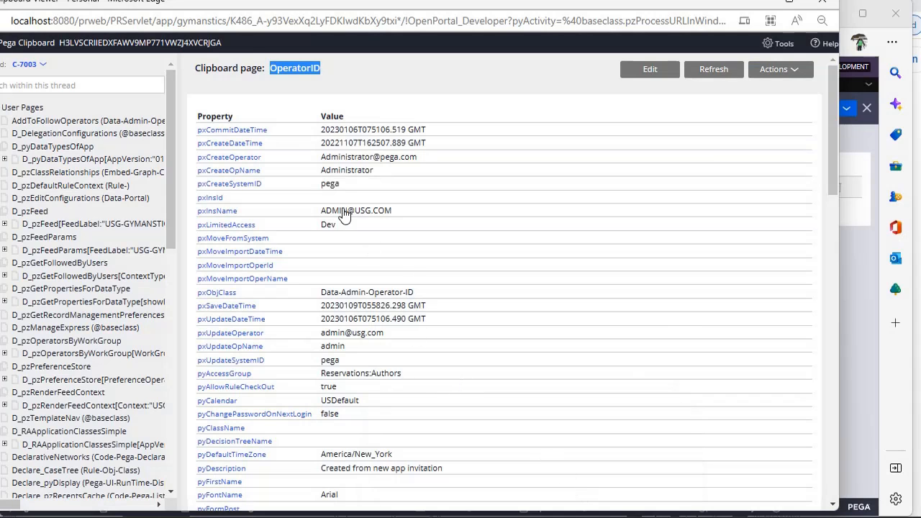
pyautogui.scroll(-3)
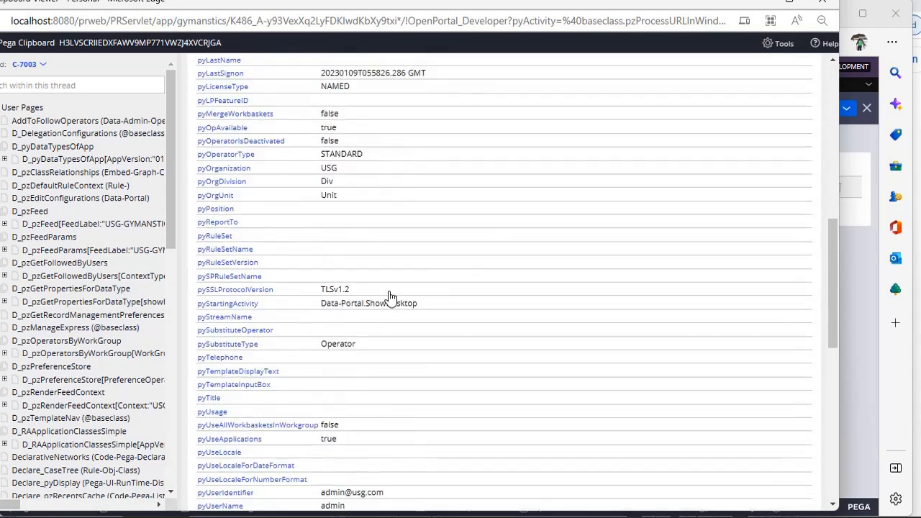
pyautogui.scroll(-3)
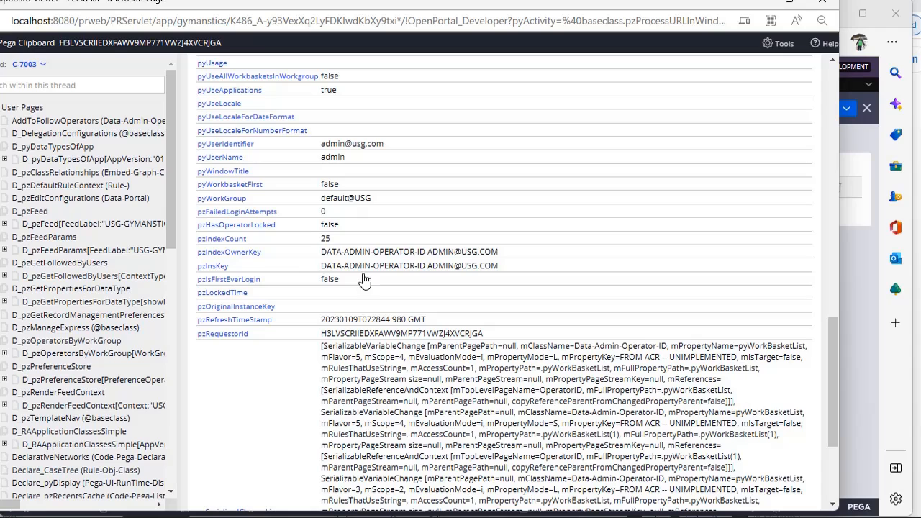
pyautogui.doubleClick(372, 251)
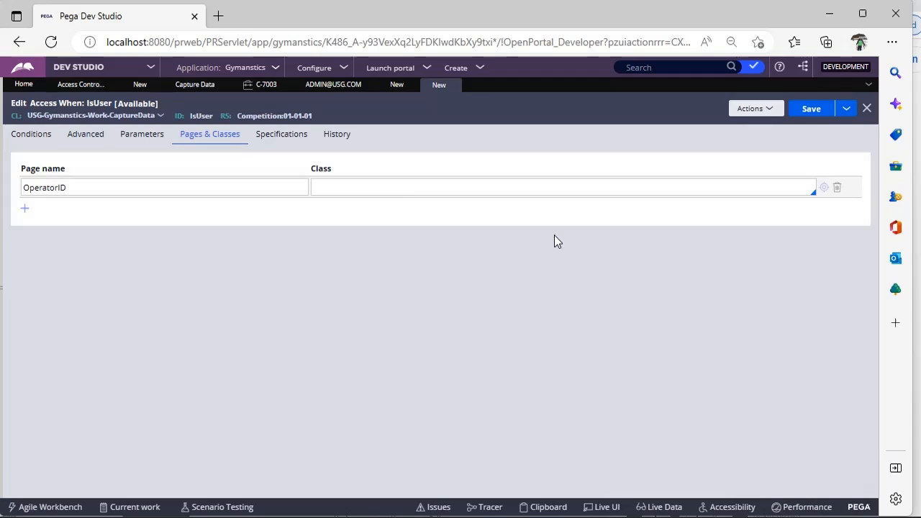
pyautogui.write('DATA-ADMIN-OPERATOR-ID')
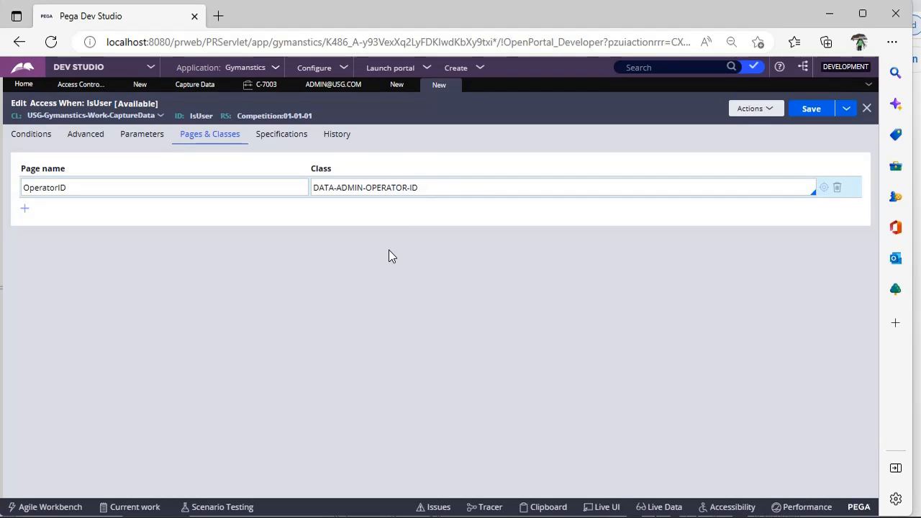
# Set condition A to compare OperatorID.pyAccessGroup with Reservations:Authors and note IsUser in history
pyautogui.click(85, 134)
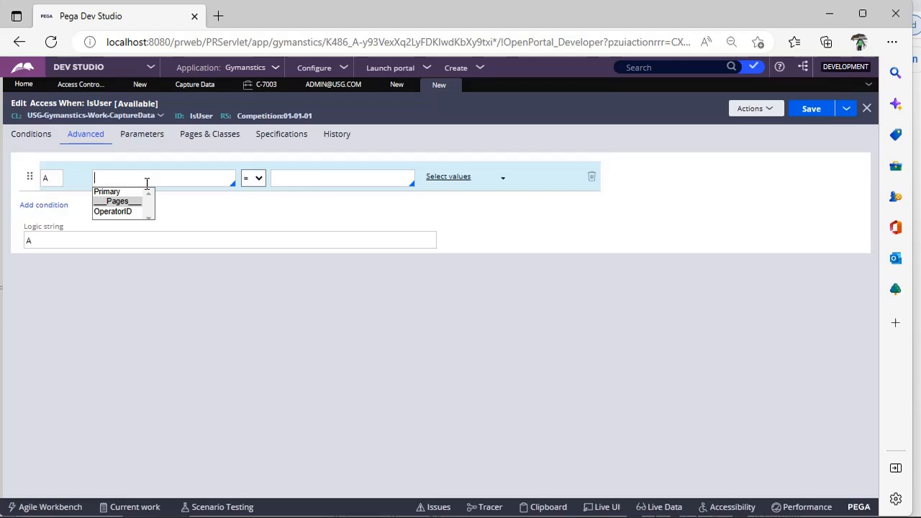
pyautogui.write('OperatorID.p')
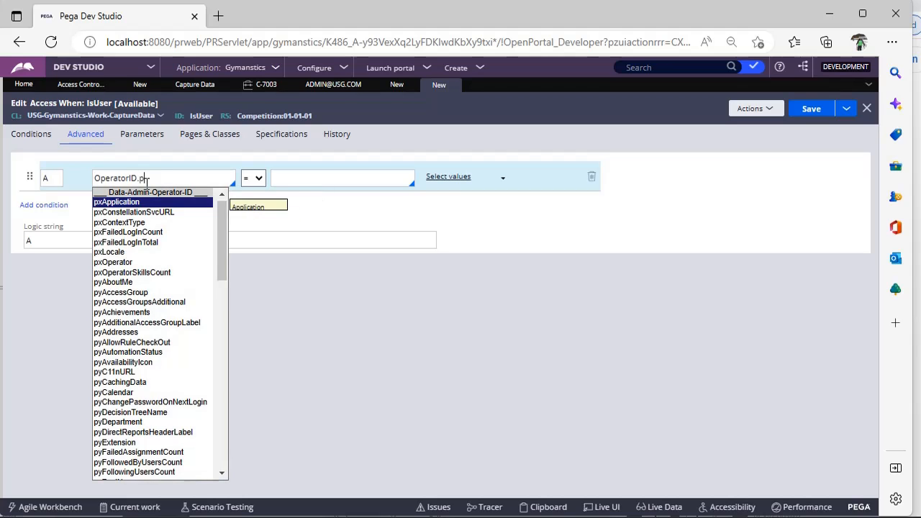
pyautogui.click(121, 291)
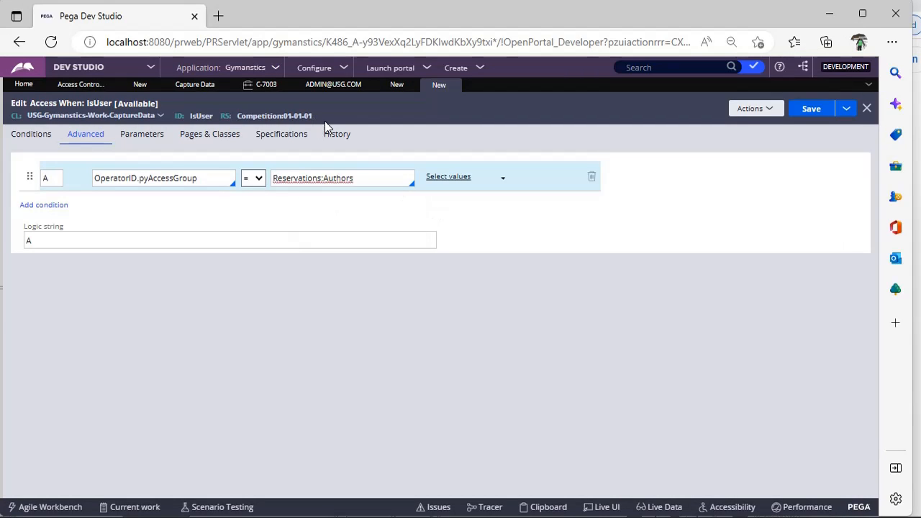
pyautogui.click(337, 134)
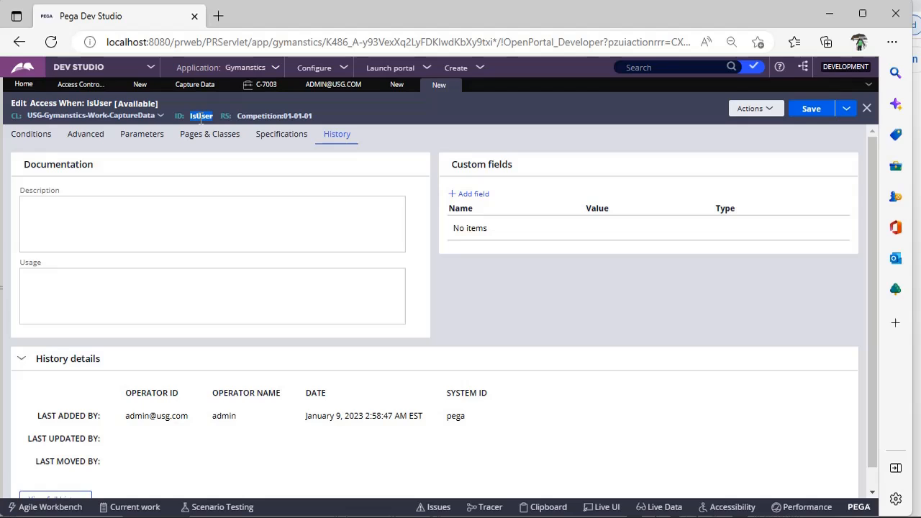
pyautogui.write('IsUser')
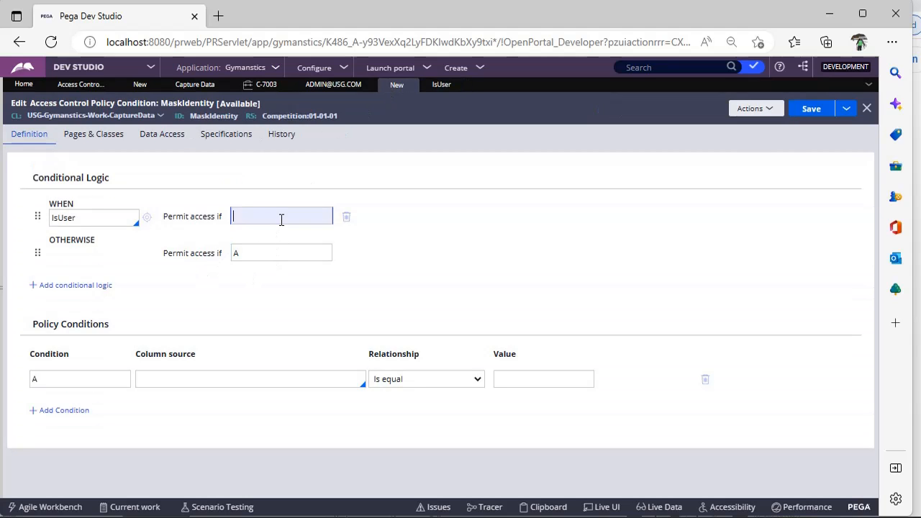
# Permit A when IsUser and B otherwise, with condition A as .pxCreateOperator is not null
pyautogui.write('A')
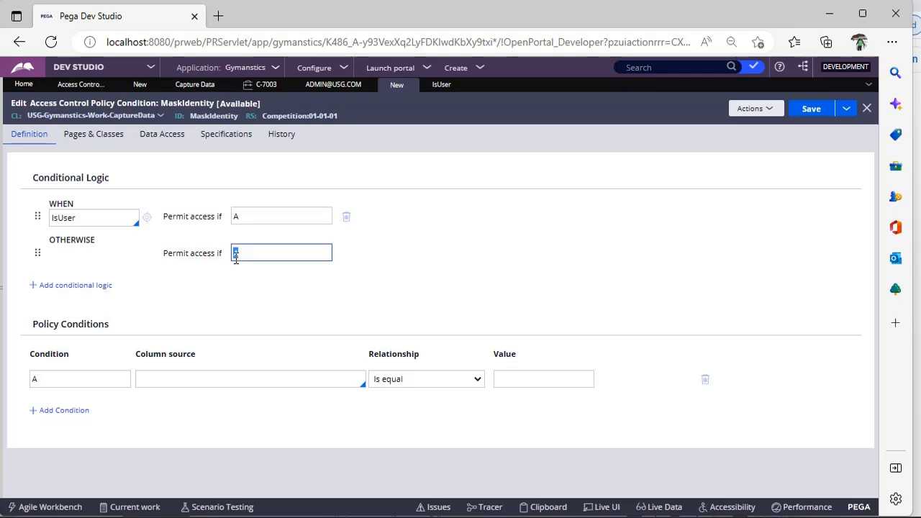
pyautogui.write('B')
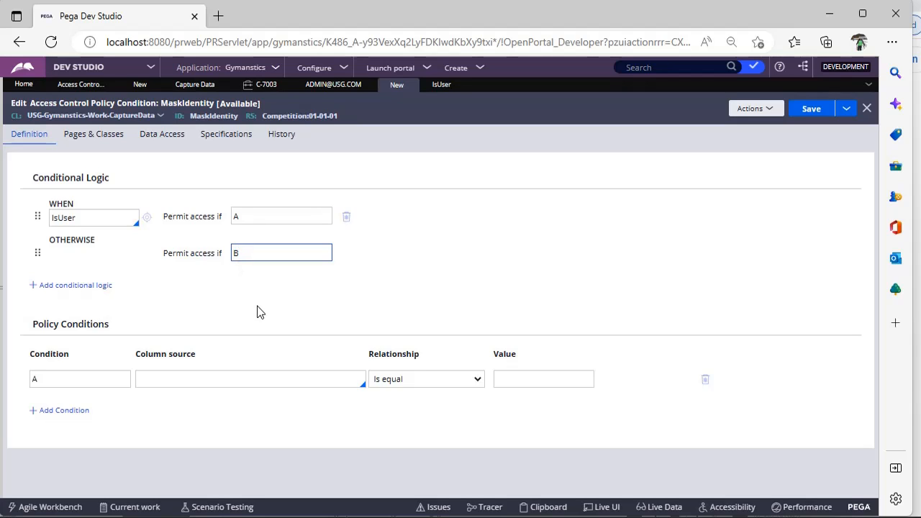
pyautogui.click(251, 379)
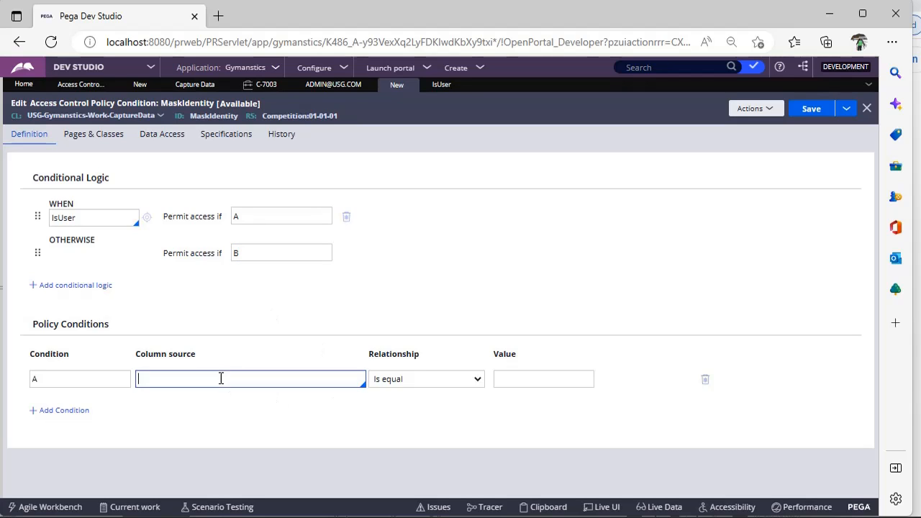
pyautogui.write('pxcrea')
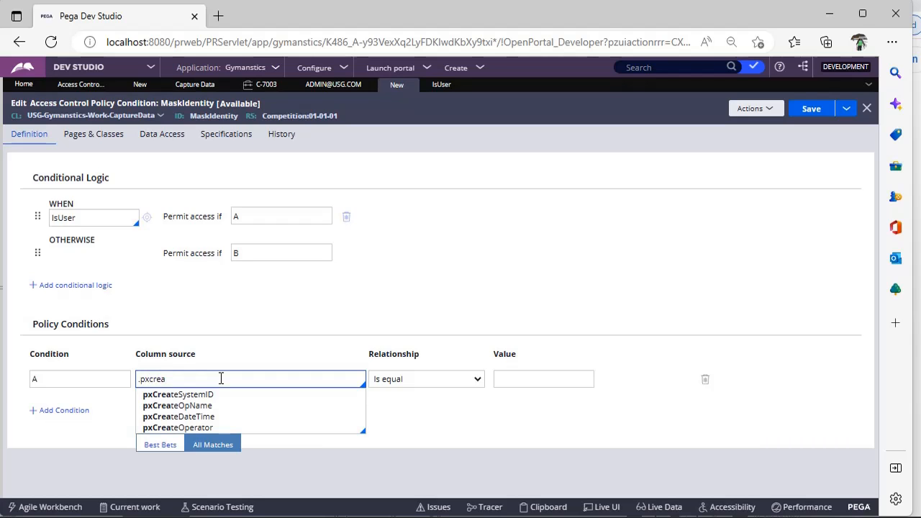
pyautogui.click(179, 427)
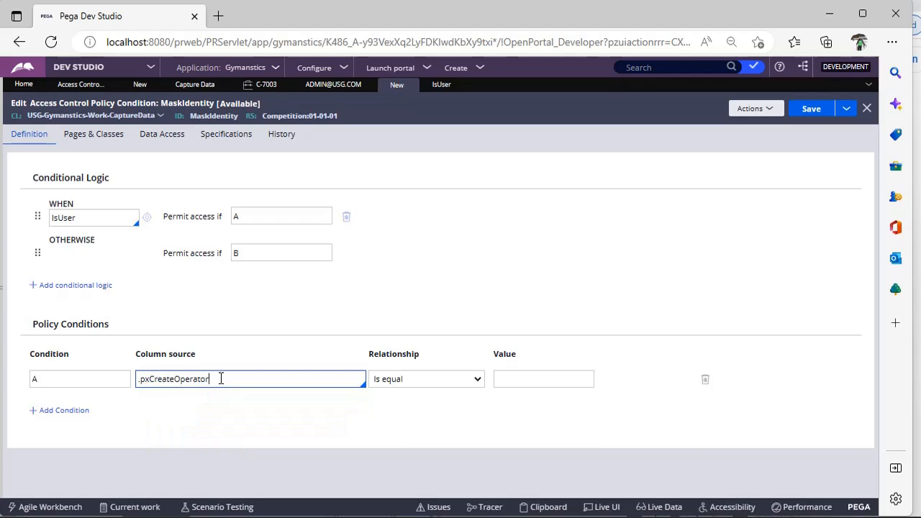
pyautogui.click(426, 378)
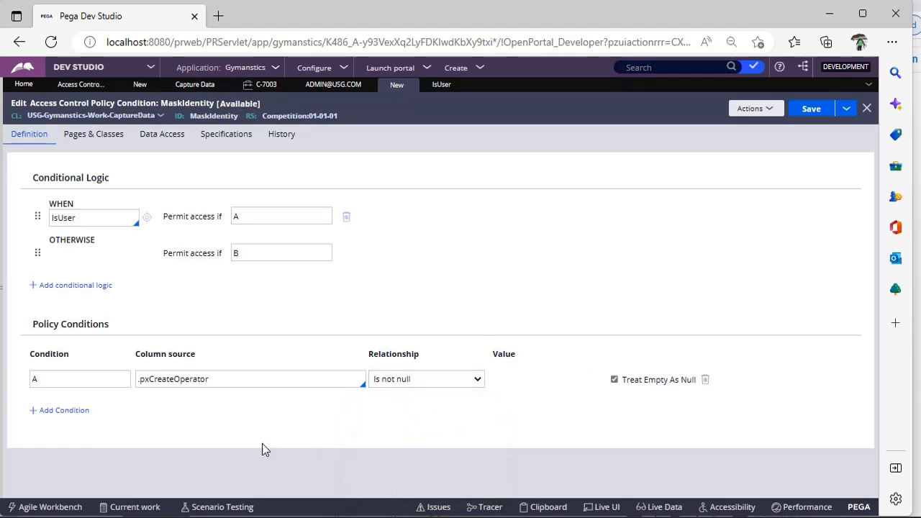
# Add policy condition B with .pxCreateOperator as its column source
pyautogui.click(63, 410)
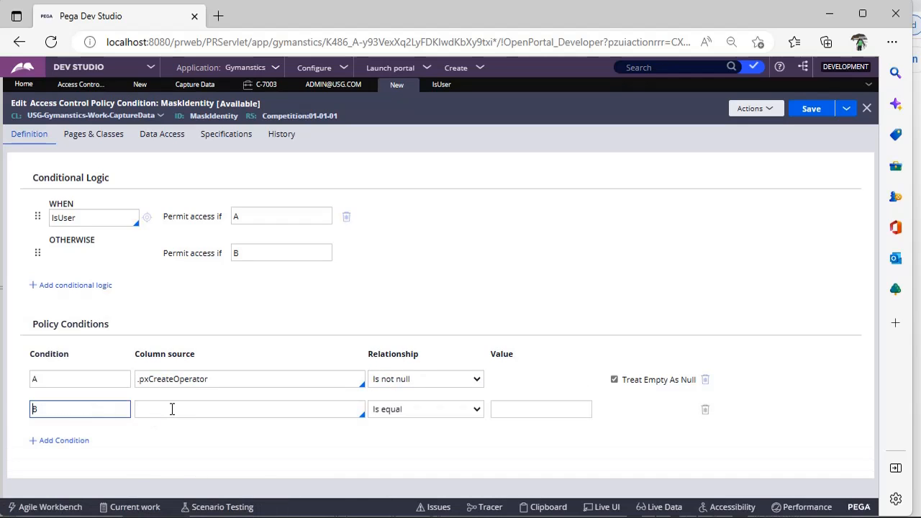
pyautogui.write('.px')
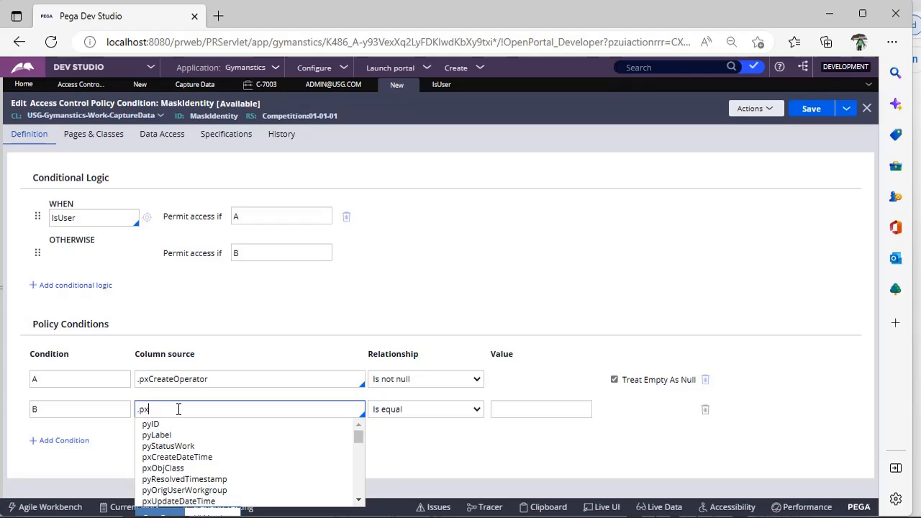
pyautogui.write('Cre')
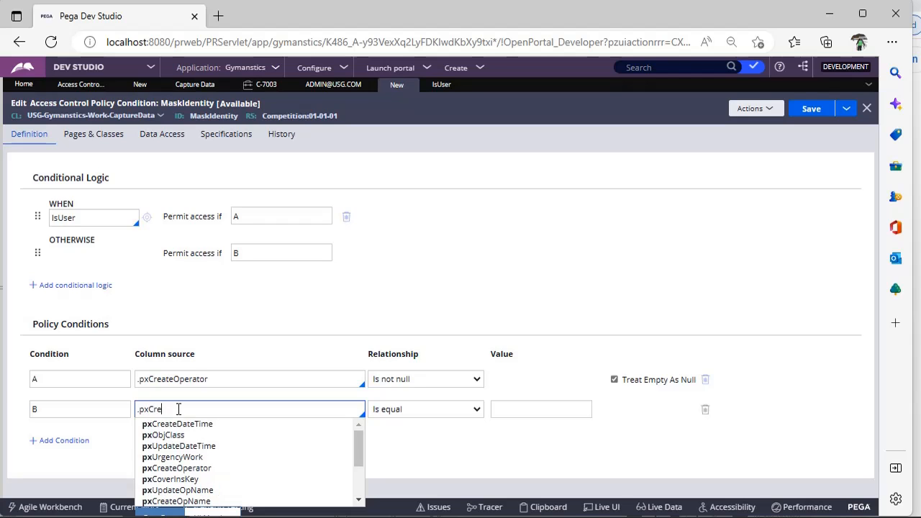
pyautogui.click(176, 468)
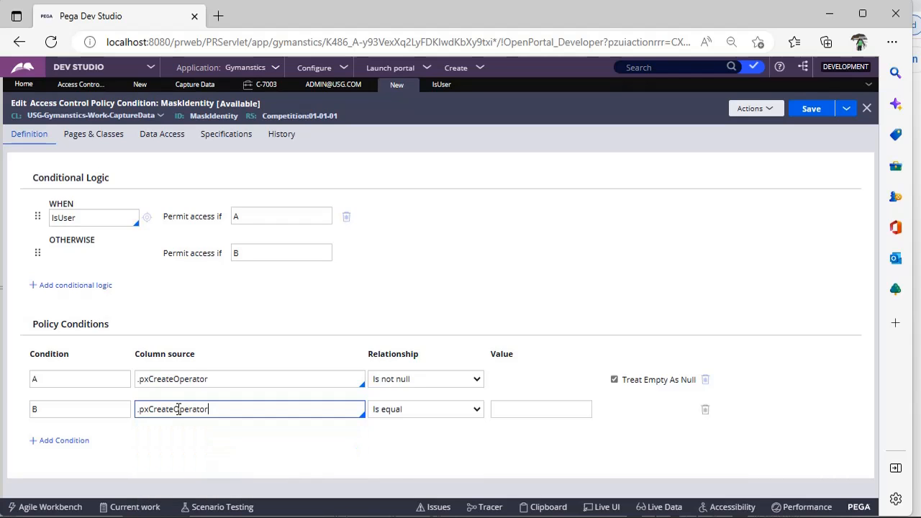
pyautogui.click(426, 408)
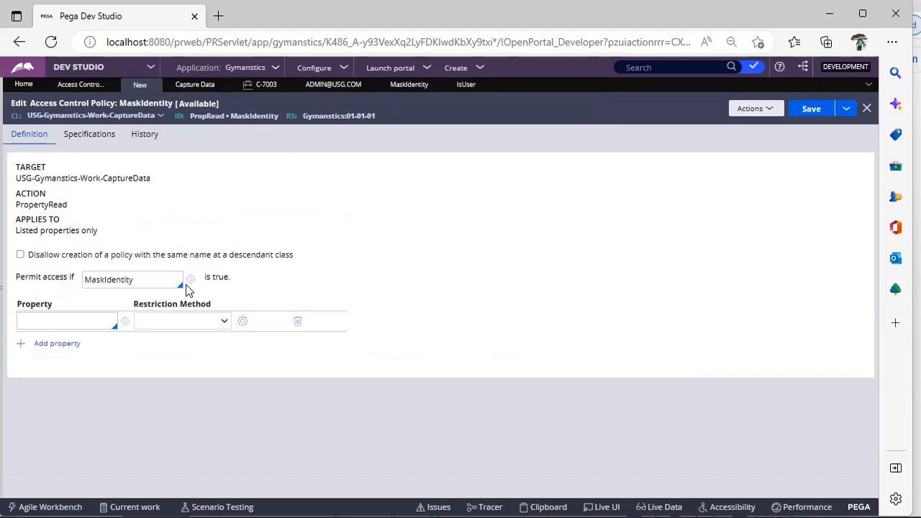
# Restrict the IdentityID property with Full Mask and remove the blank second property row
pyautogui.click(64, 320)
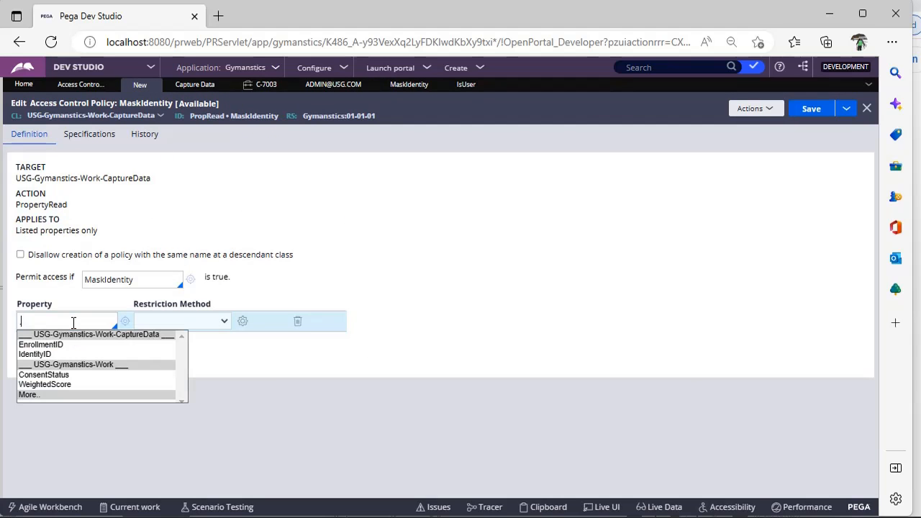
pyautogui.click(35, 354)
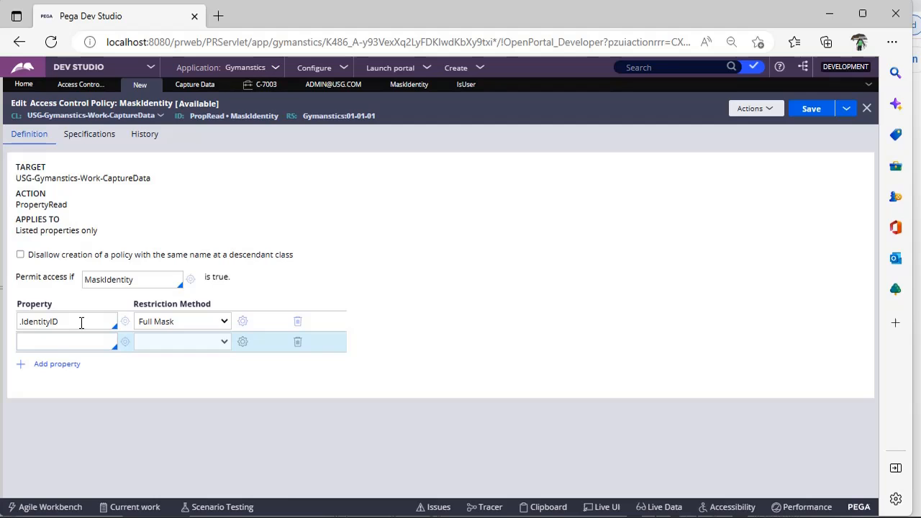
pyautogui.click(296, 341)
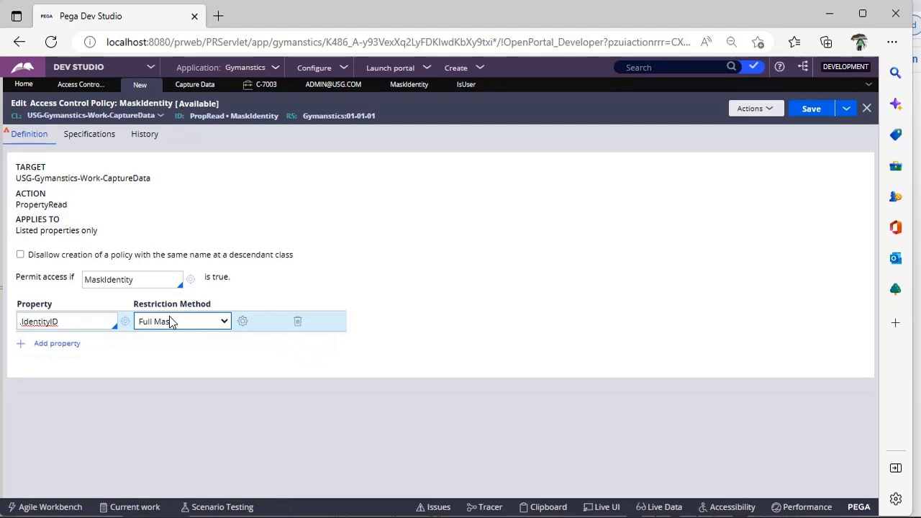
pyautogui.moveTo(241, 321)
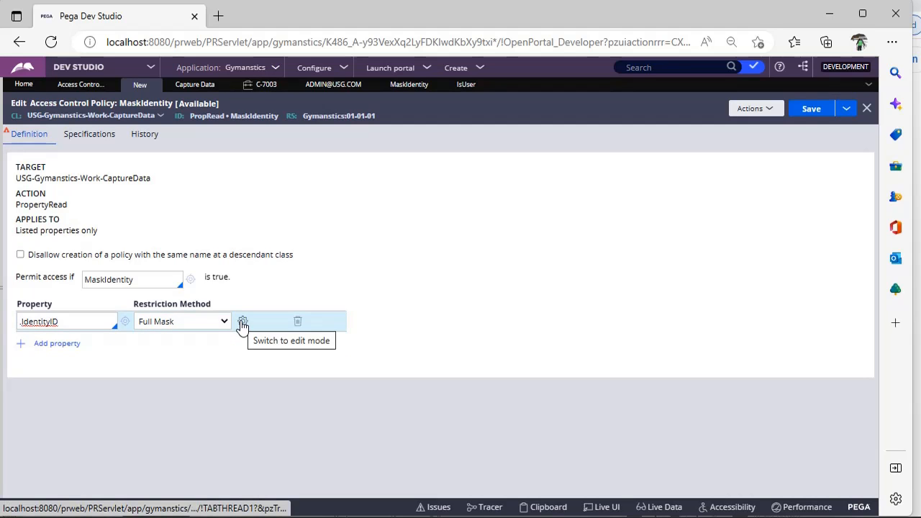
# In IdentityID's masking options, try a masking character and choose masking all but the last N
pyautogui.click(242, 321)
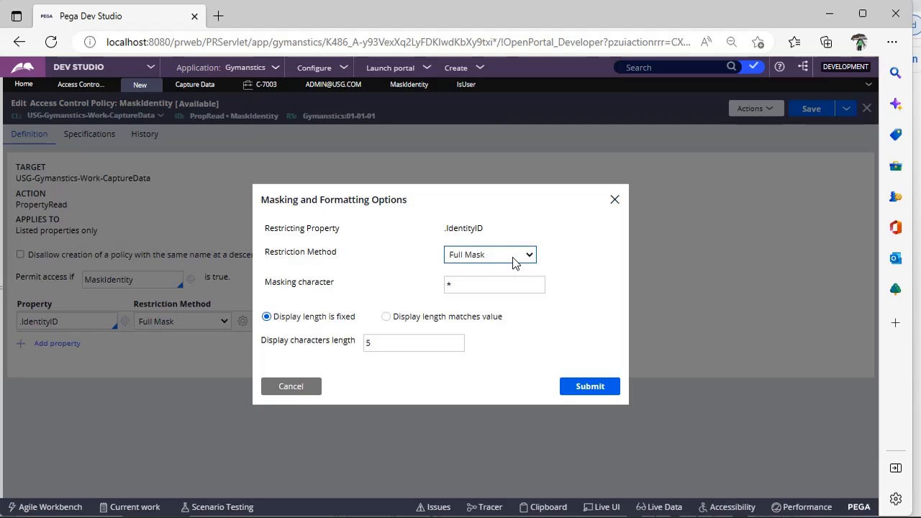
pyautogui.moveTo(504, 265)
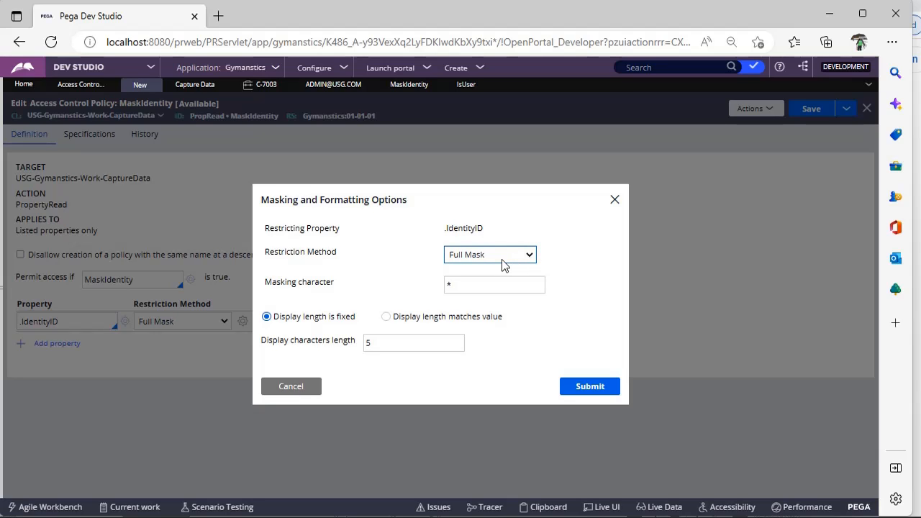
pyautogui.click(496, 285)
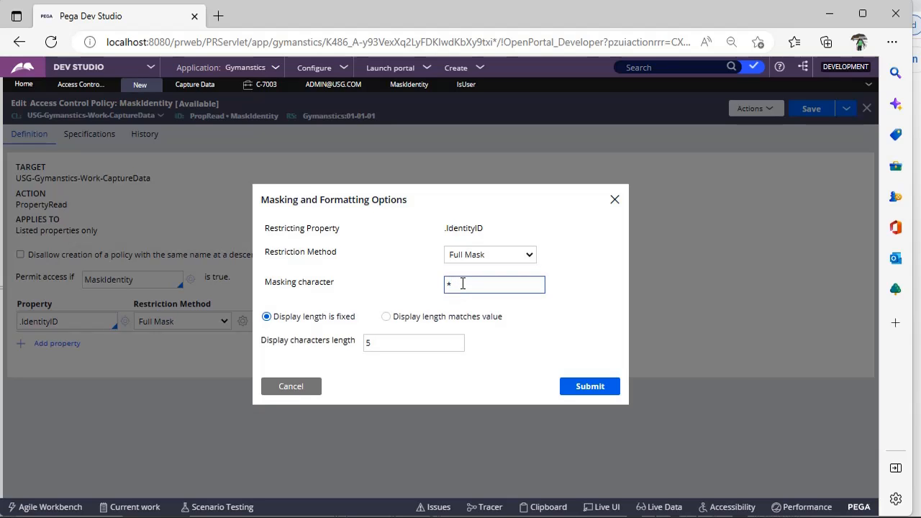
pyautogui.click(495, 285)
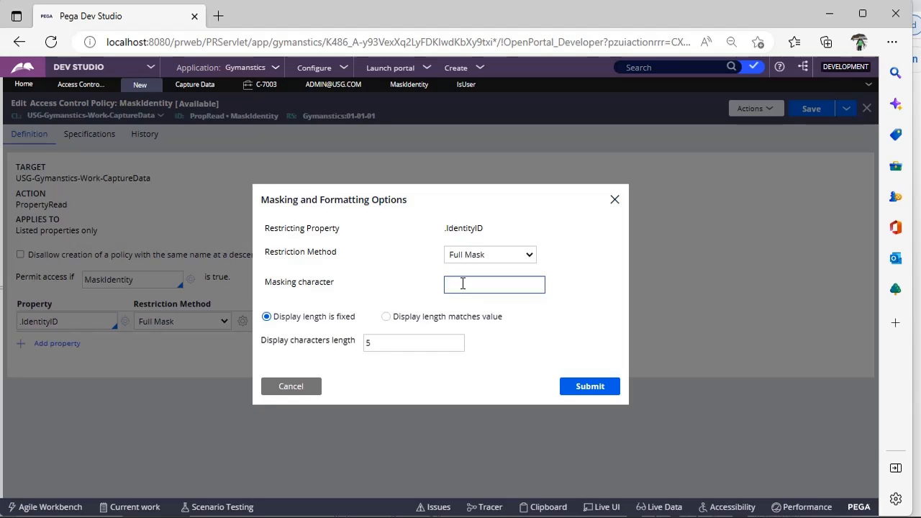
pyautogui.write('@')
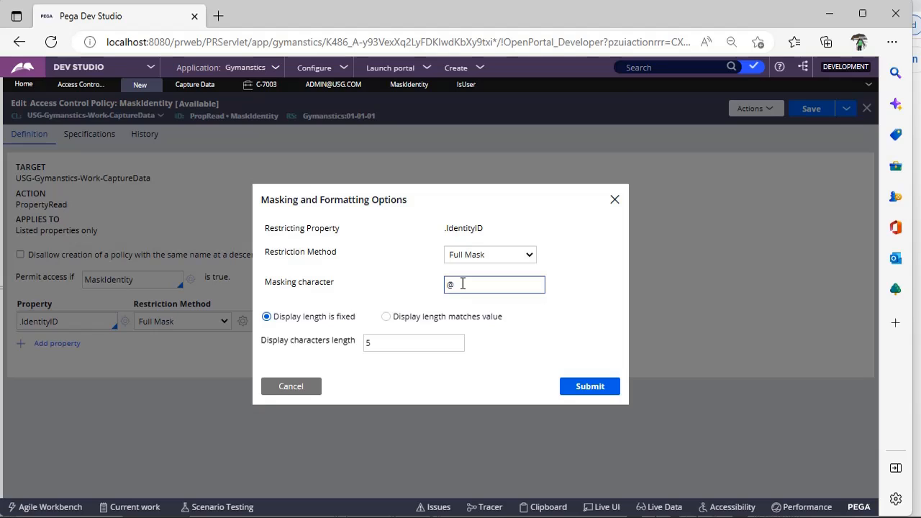
pyautogui.press('Backspace')
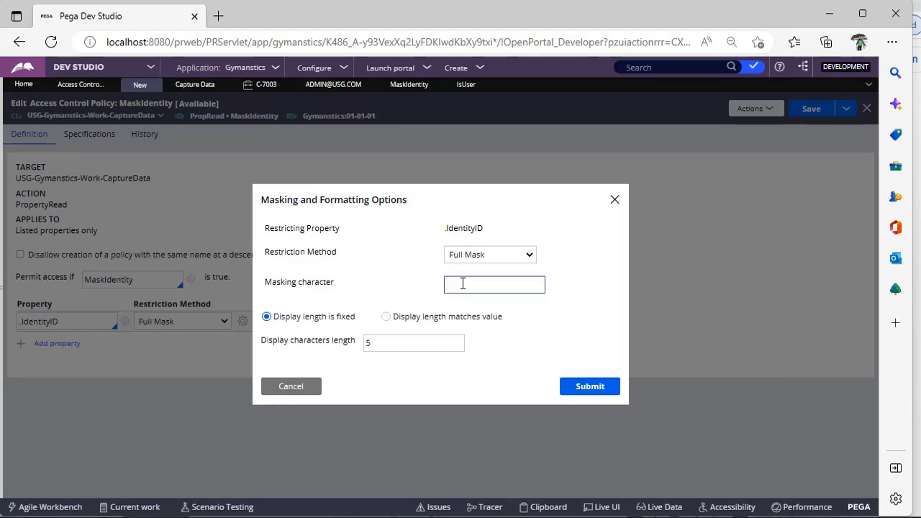
pyautogui.click(489, 253)
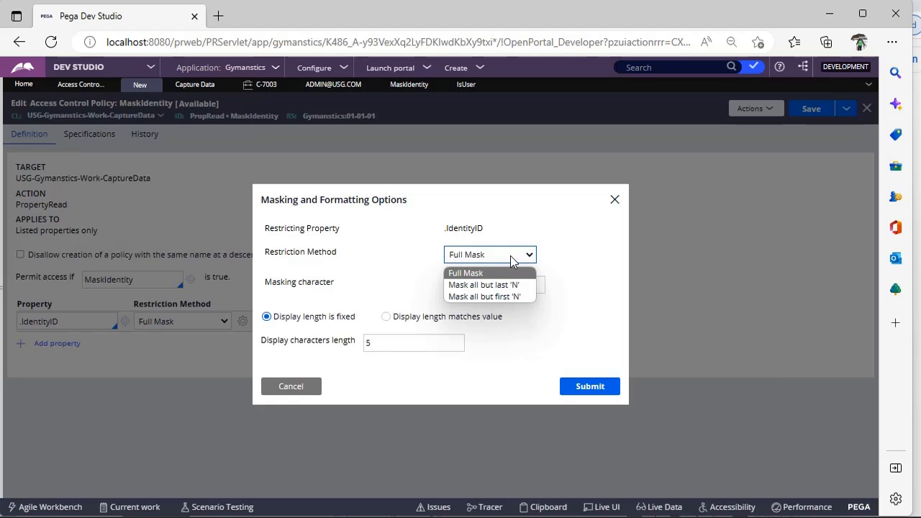
pyautogui.moveTo(484, 285)
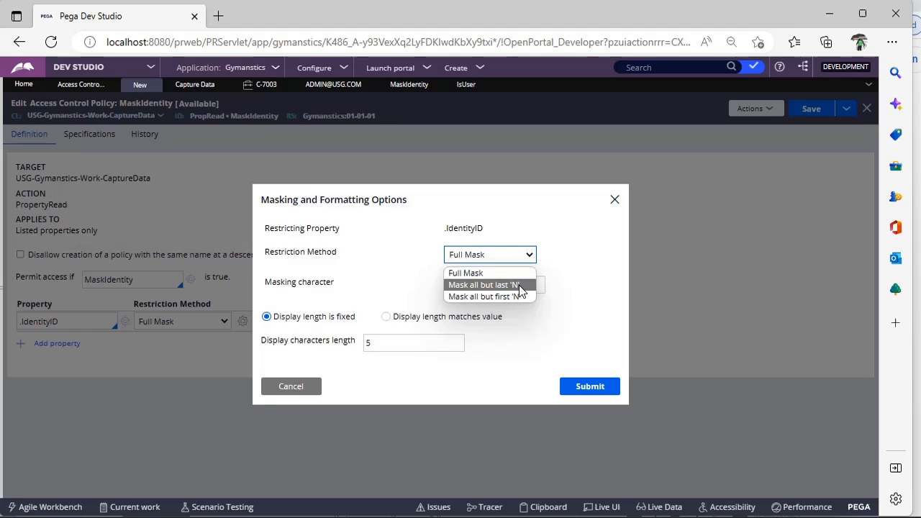
pyautogui.click(483, 285)
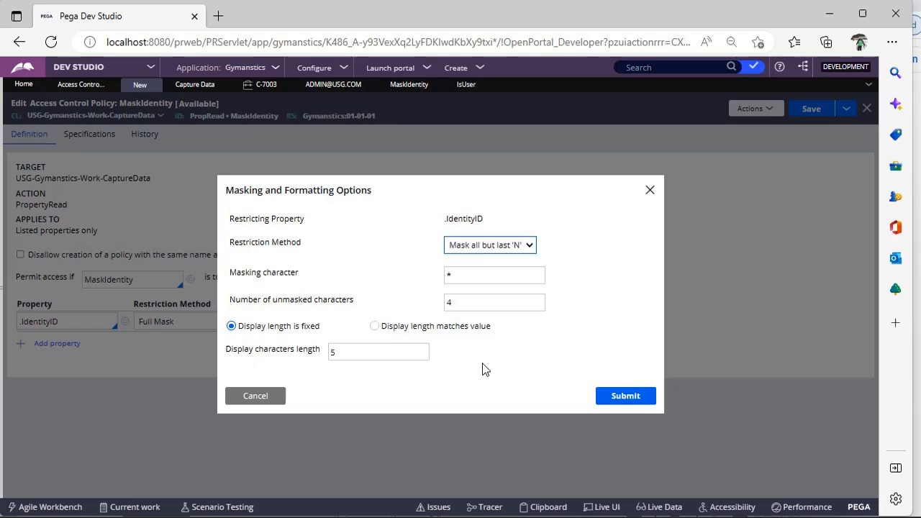
pyautogui.moveTo(480, 357)
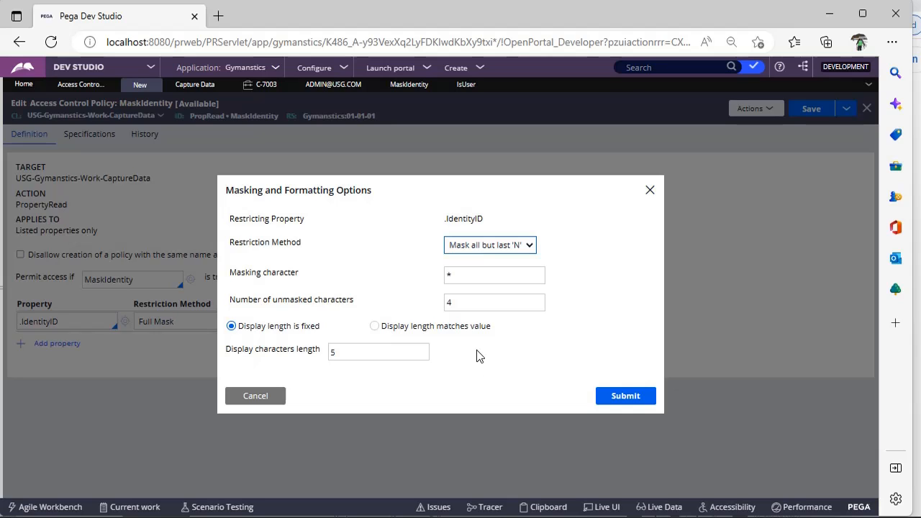
# Settle on masking all but the last 3 characters with display length matching the value, and apply it
pyautogui.click(495, 302)
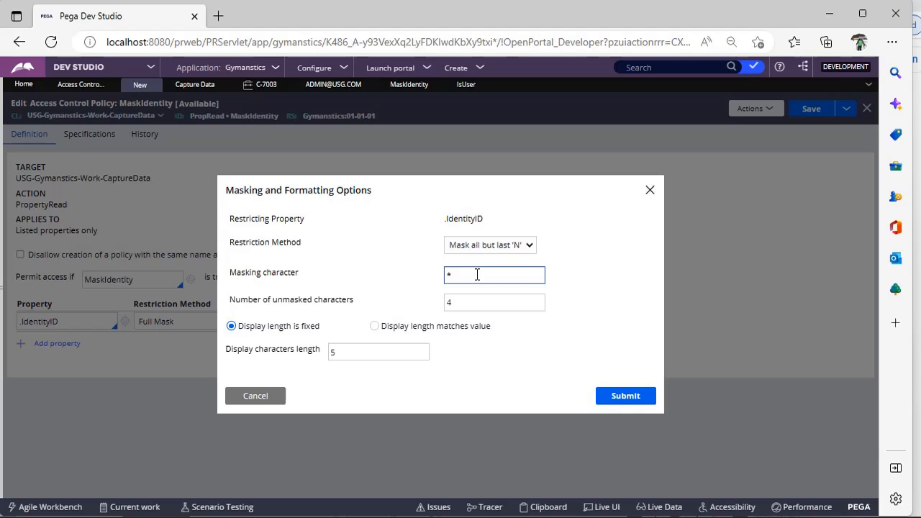
pyautogui.click(489, 245)
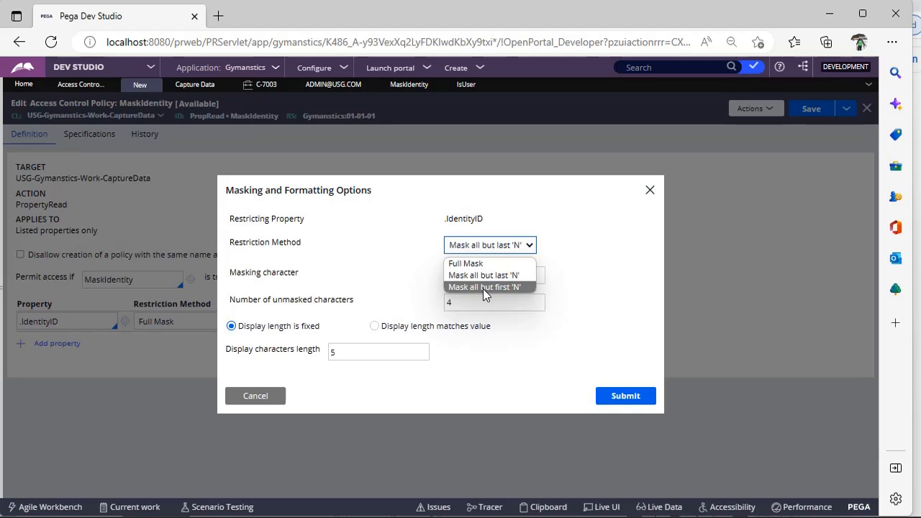
pyautogui.click(484, 286)
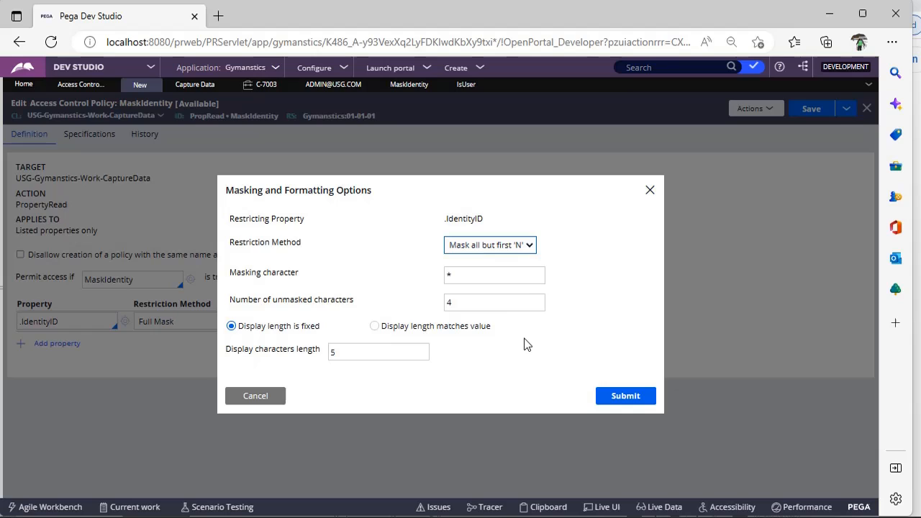
pyautogui.moveTo(601, 288)
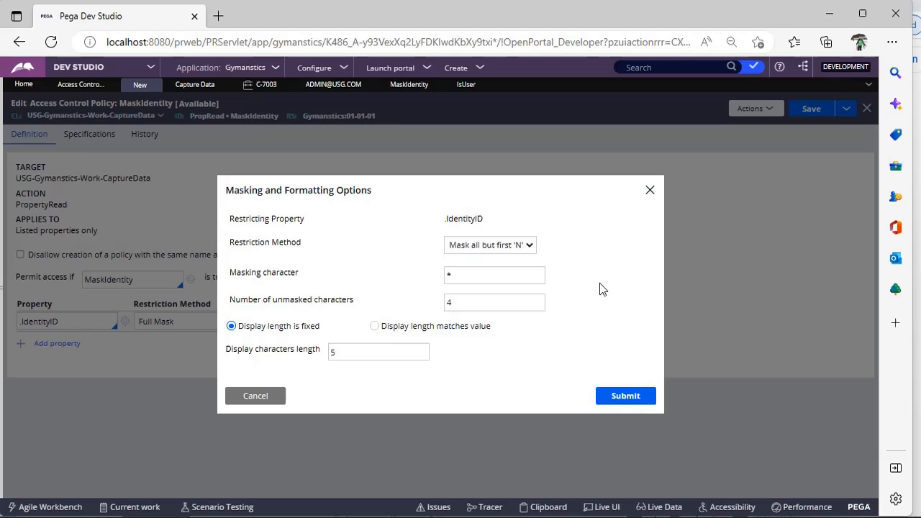
pyautogui.click(489, 245)
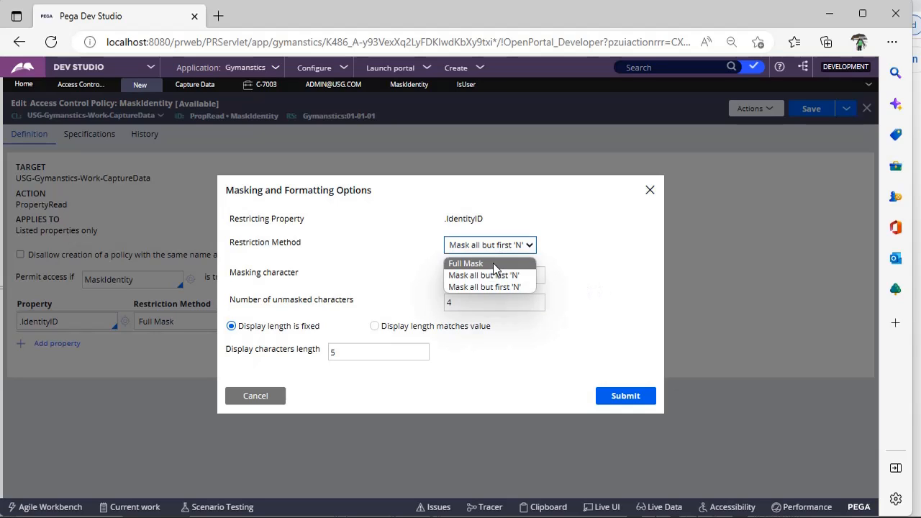
pyautogui.moveTo(483, 275)
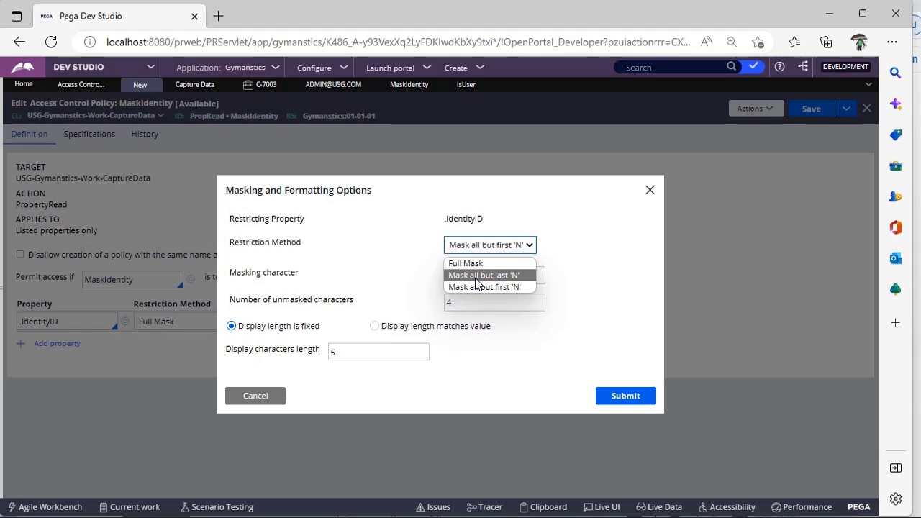
pyautogui.click(483, 275)
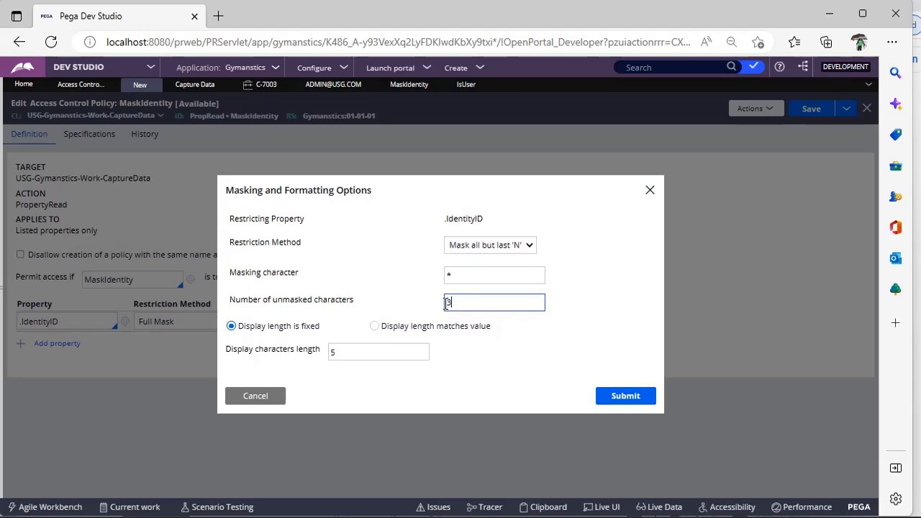
pyautogui.write('3')
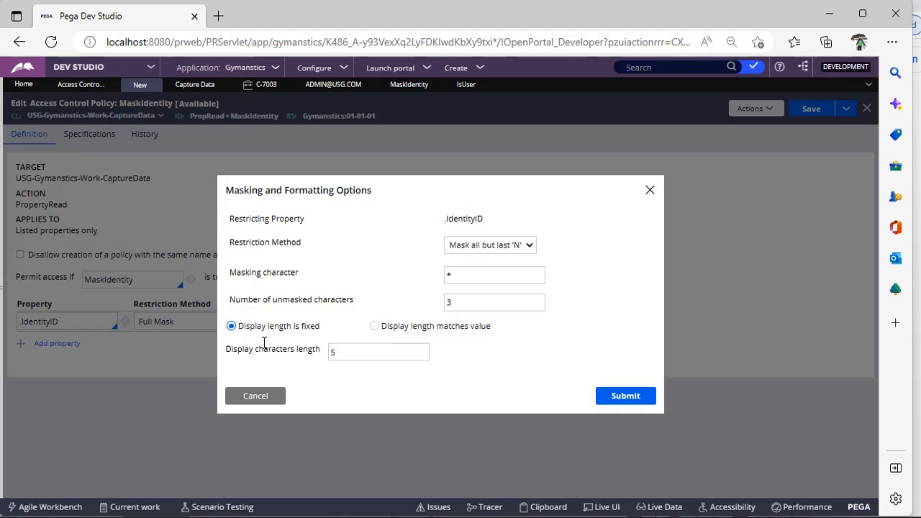
pyautogui.click(374, 328)
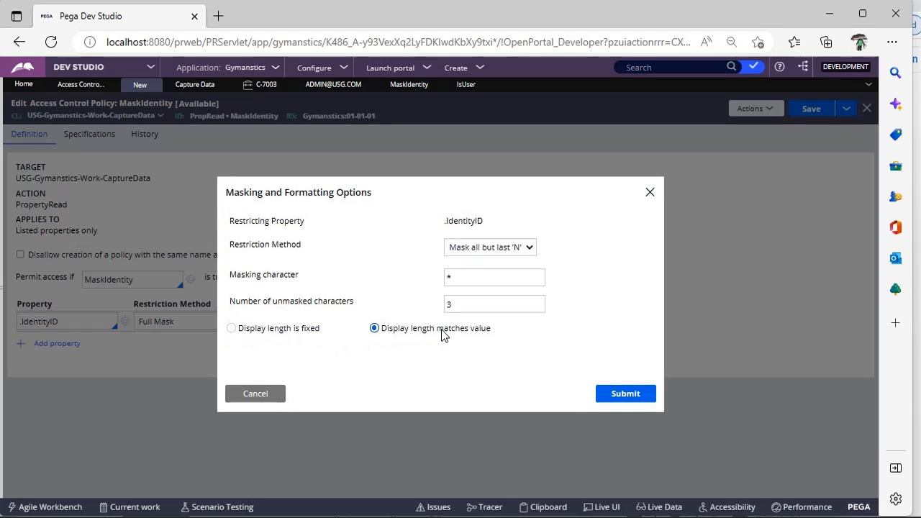
pyautogui.click(230, 326)
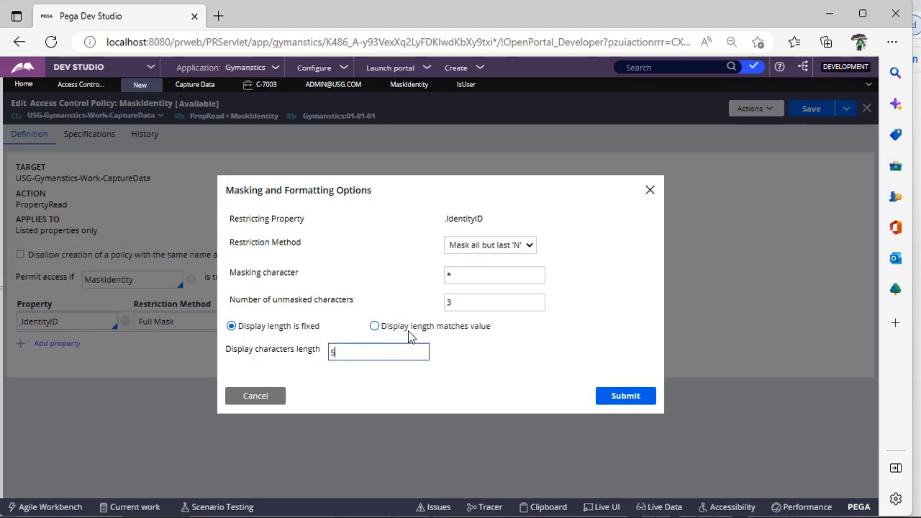
pyautogui.click(374, 329)
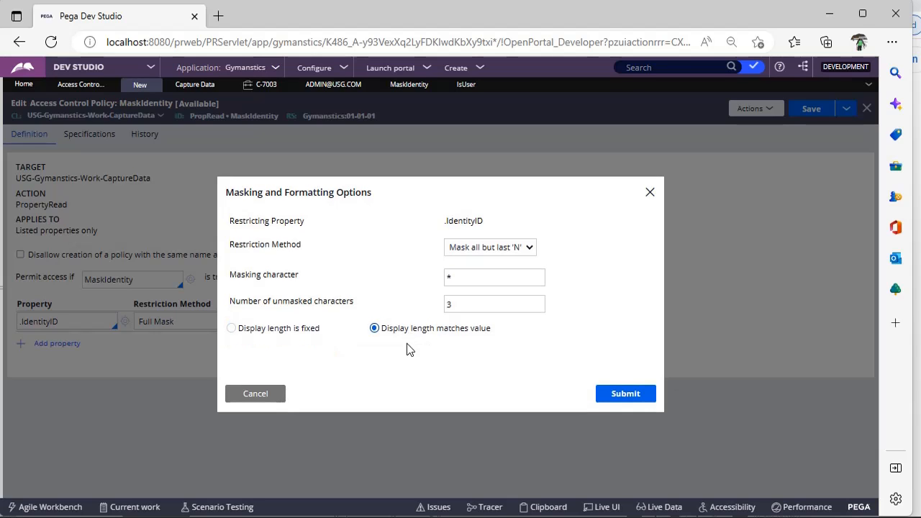
pyautogui.click(624, 394)
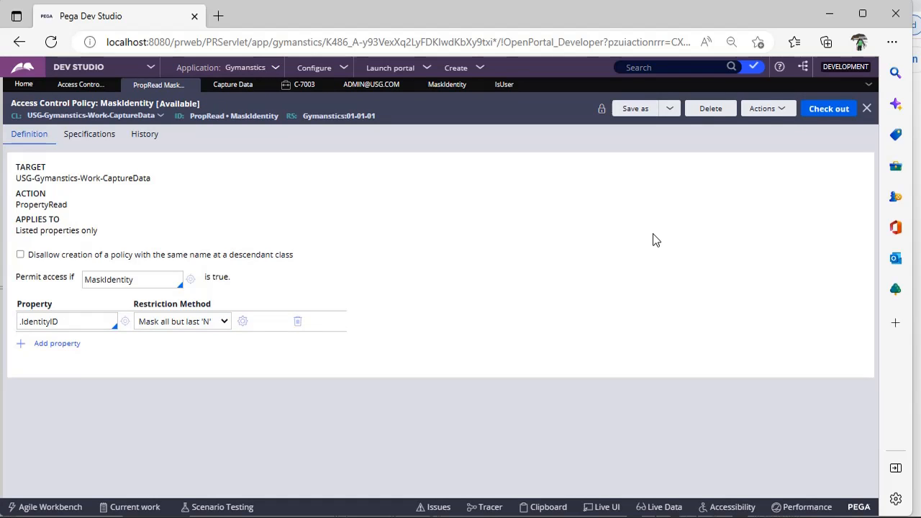
pyautogui.moveTo(282, 101)
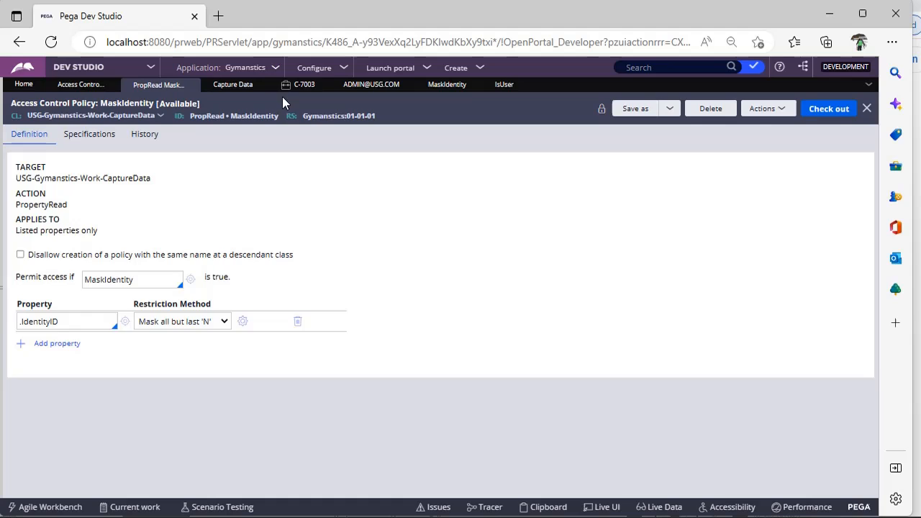
pyautogui.click(303, 83)
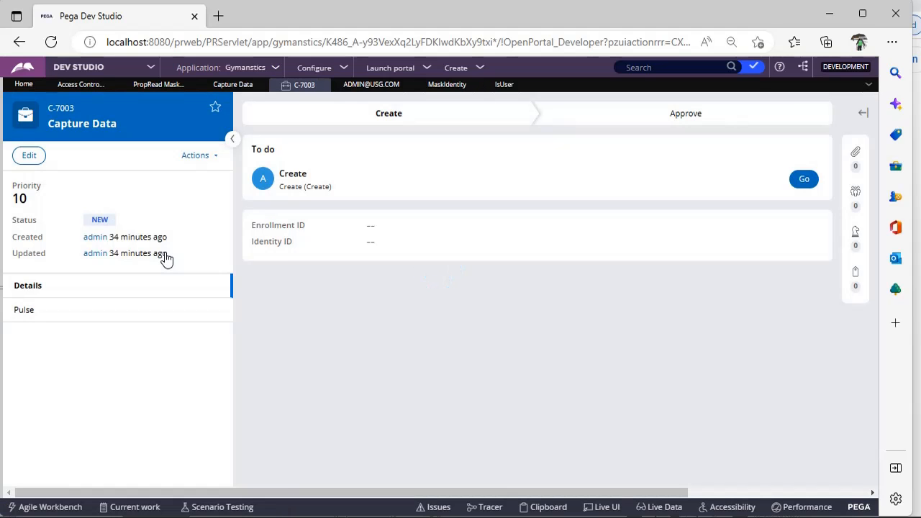
# Create case C-7003 with Enrollment ID 4657 and Identity ID ADV0928Njhf, then view the admin operator record
pyautogui.click(803, 178)
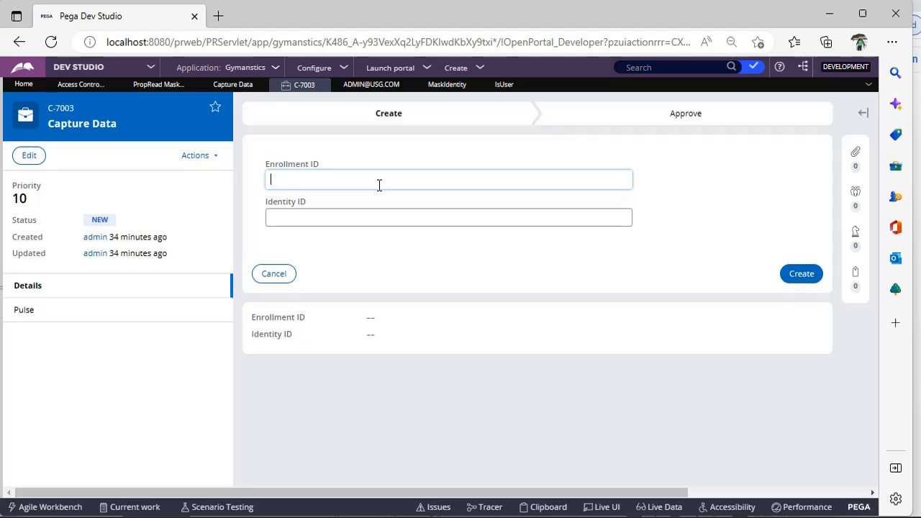
pyautogui.write('4657')
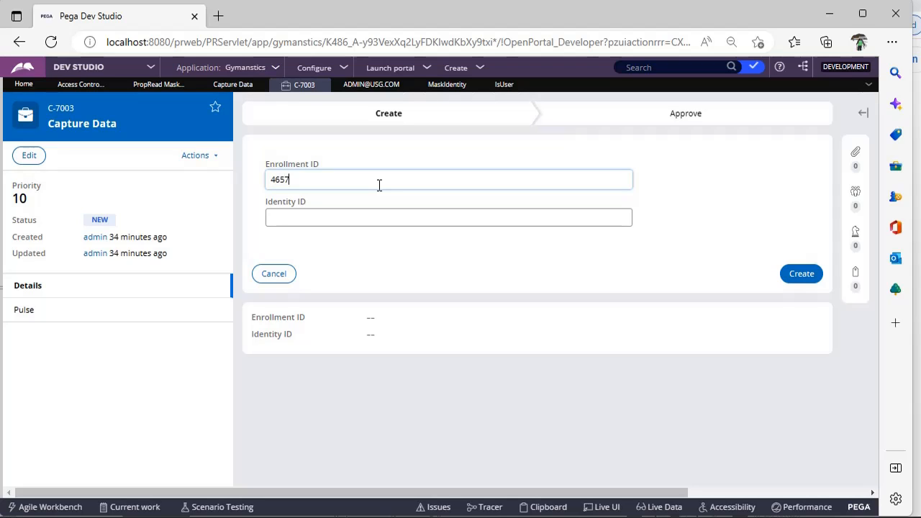
pyautogui.write('ADV0928NJhf')
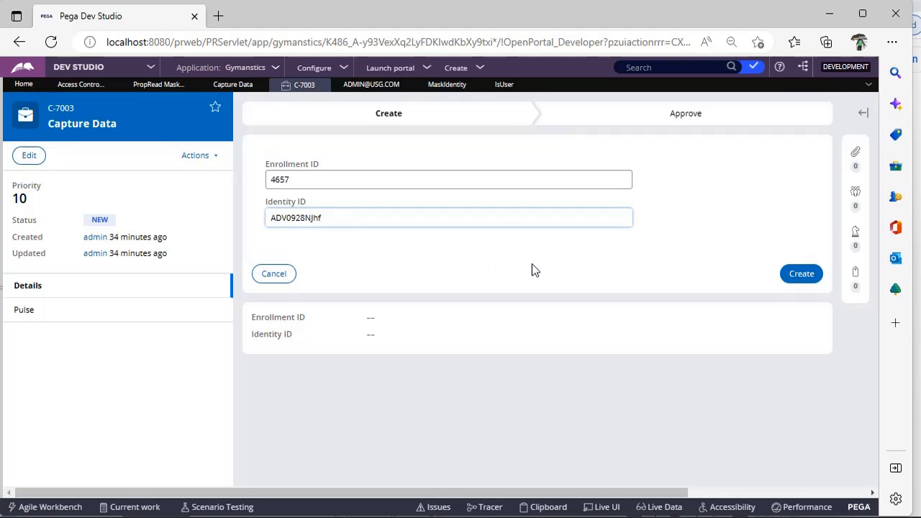
pyautogui.click(800, 273)
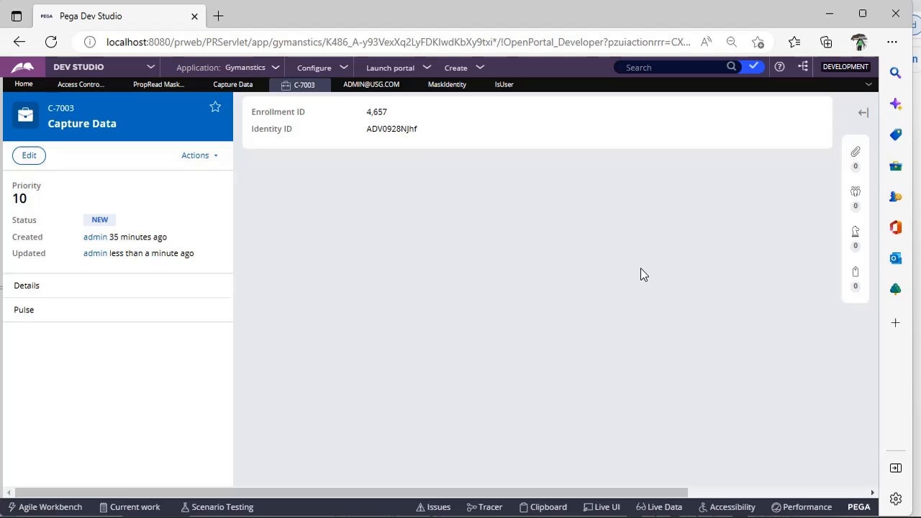
pyautogui.click(392, 129)
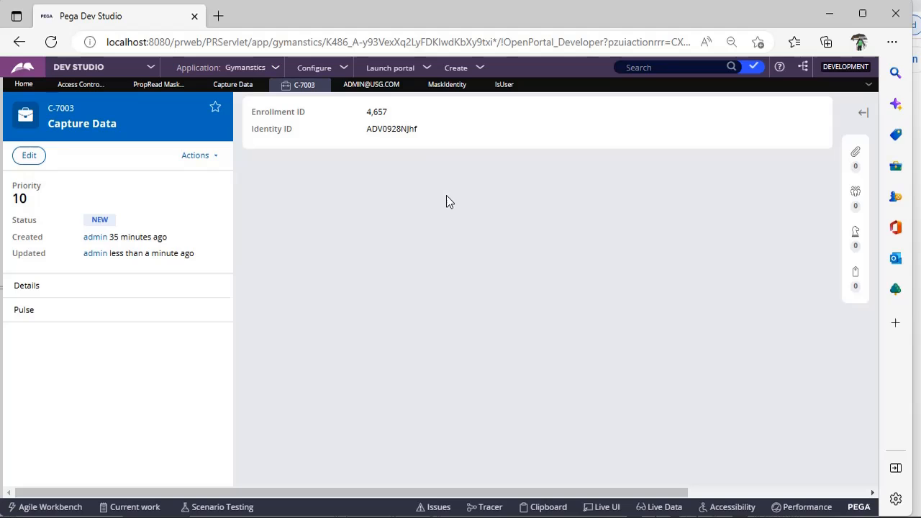
pyautogui.moveTo(570, 353)
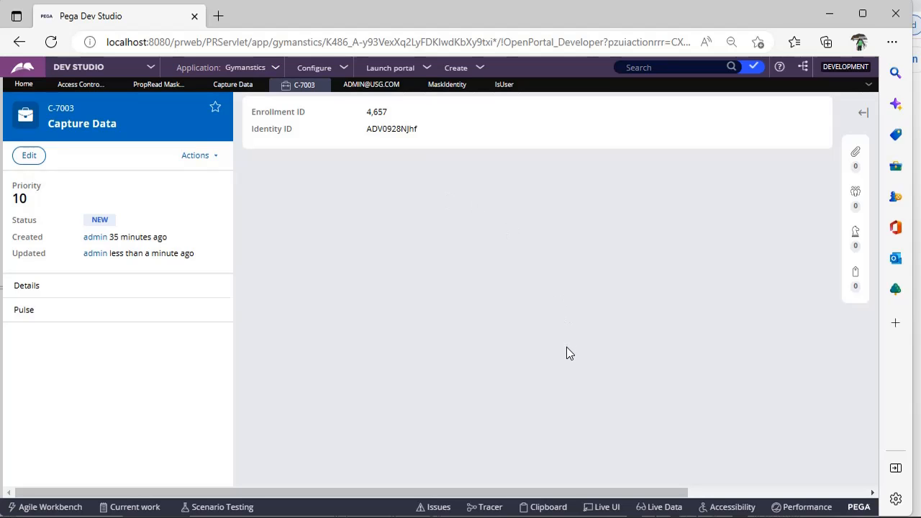
pyautogui.moveTo(521, 391)
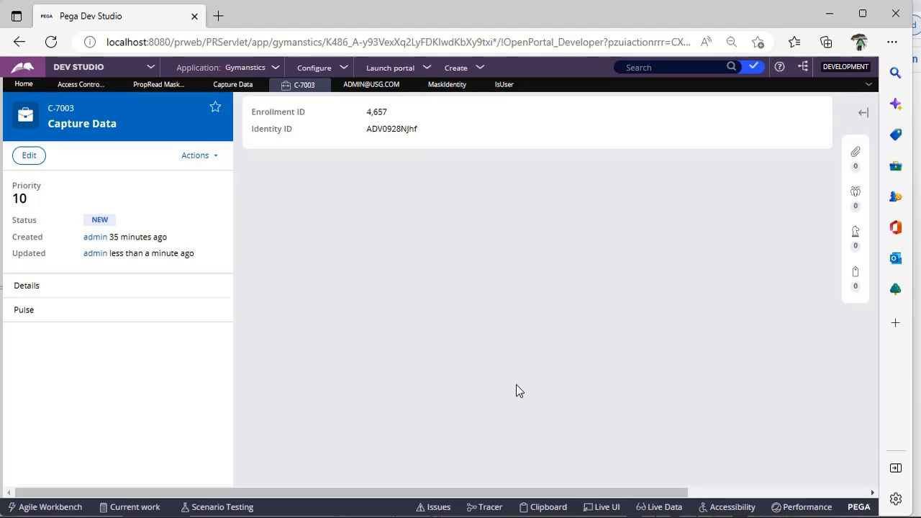
pyautogui.click(371, 84)
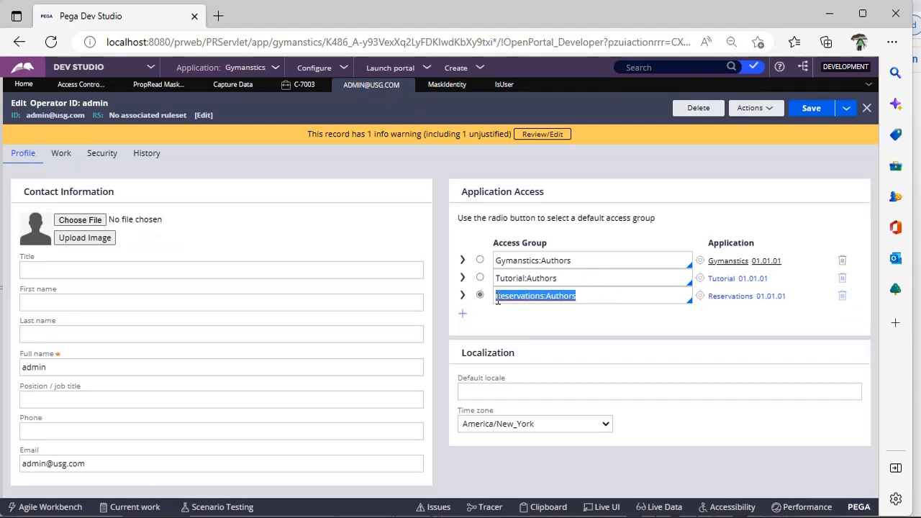
pyautogui.moveTo(611, 320)
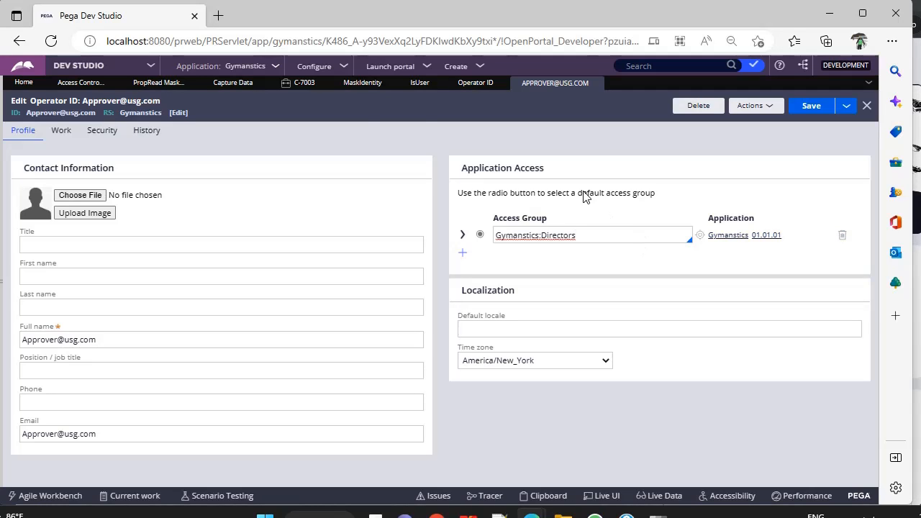
# Launch the Gymanstics portal as approver and open the C-7003 Get Approval task from the worklist
pyautogui.click(590, 235)
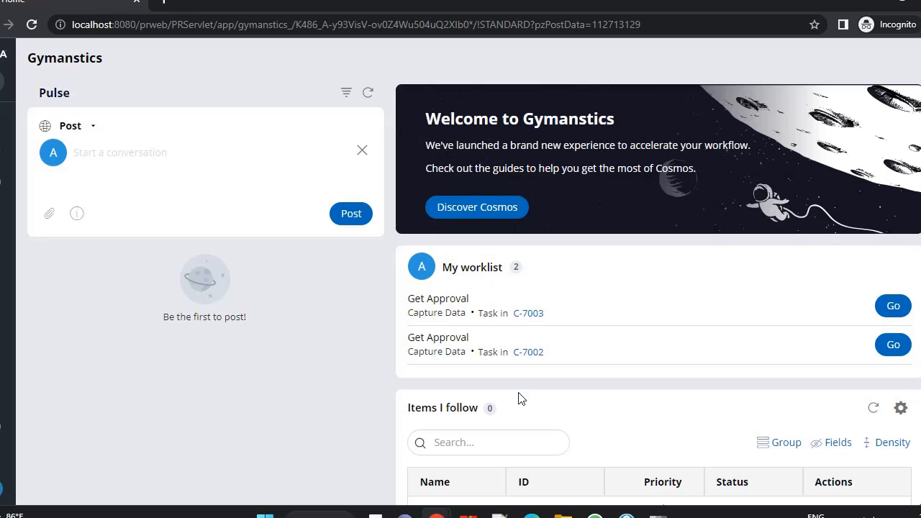
pyautogui.moveTo(26, 52)
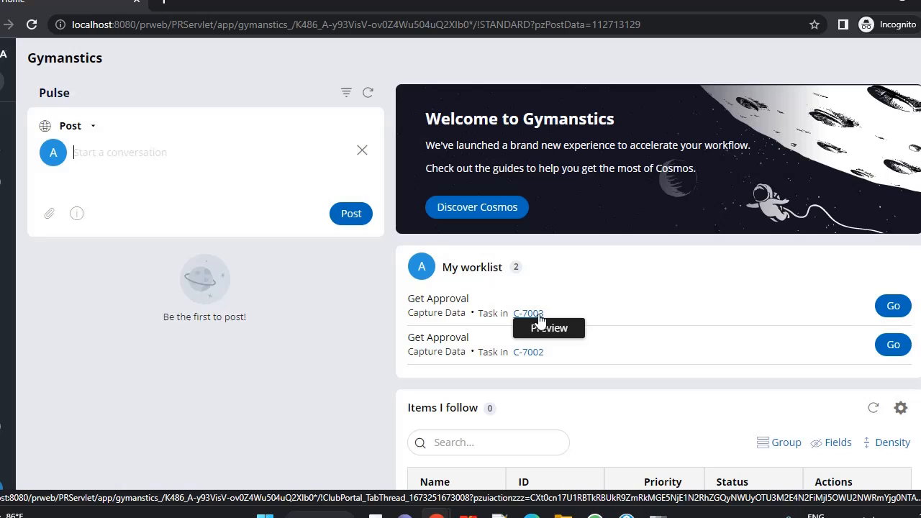
pyautogui.click(528, 312)
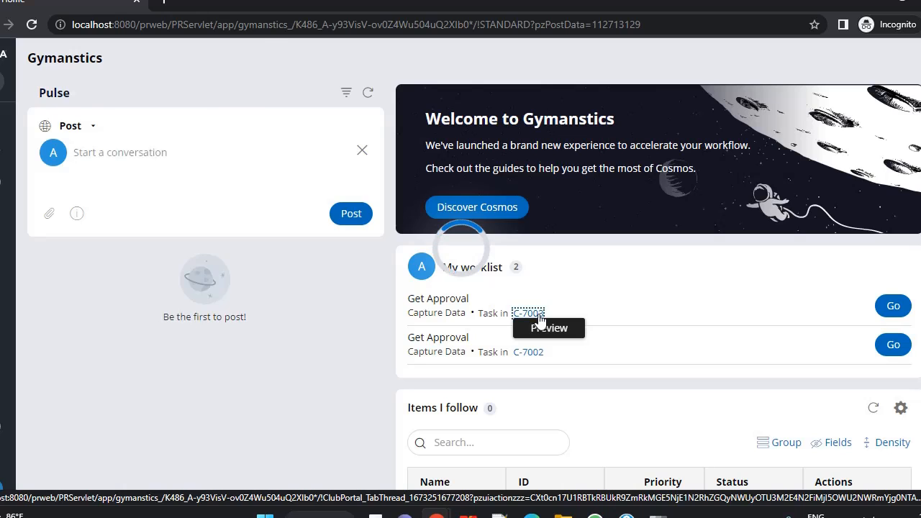
pyautogui.click(526, 313)
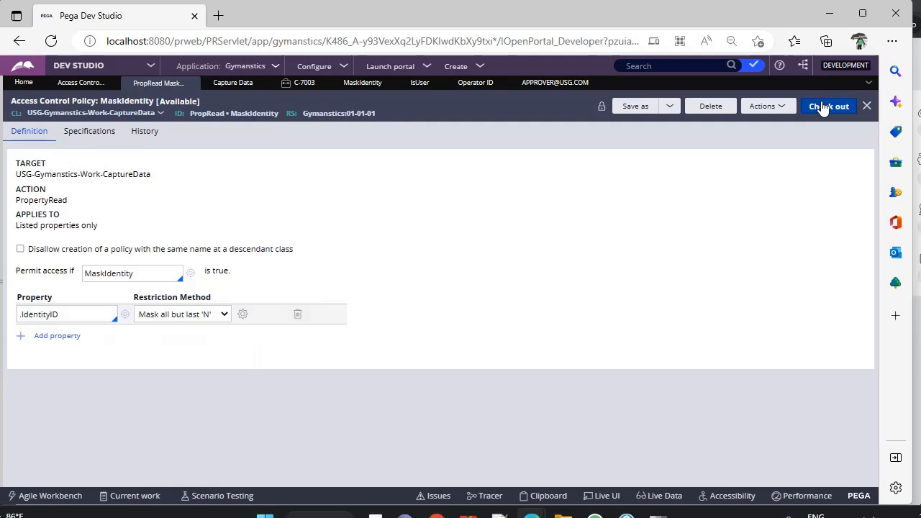
# Check out MaskIdentity and switch IdentityID's restriction to 'Mask all but first N'
pyautogui.click(242, 313)
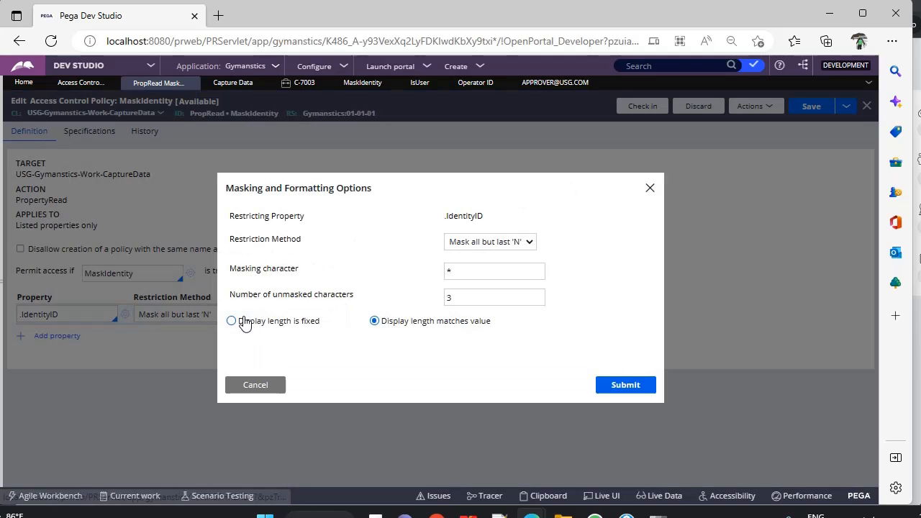
pyautogui.click(490, 242)
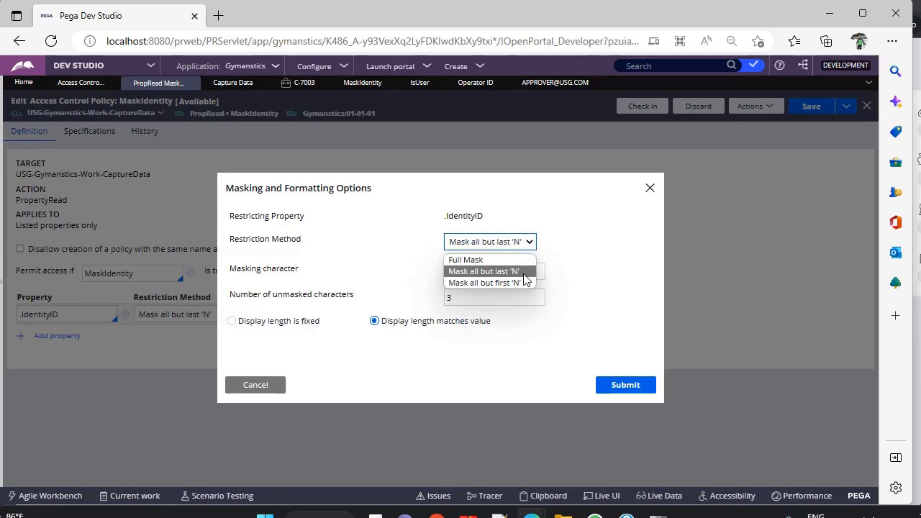
pyautogui.click(485, 282)
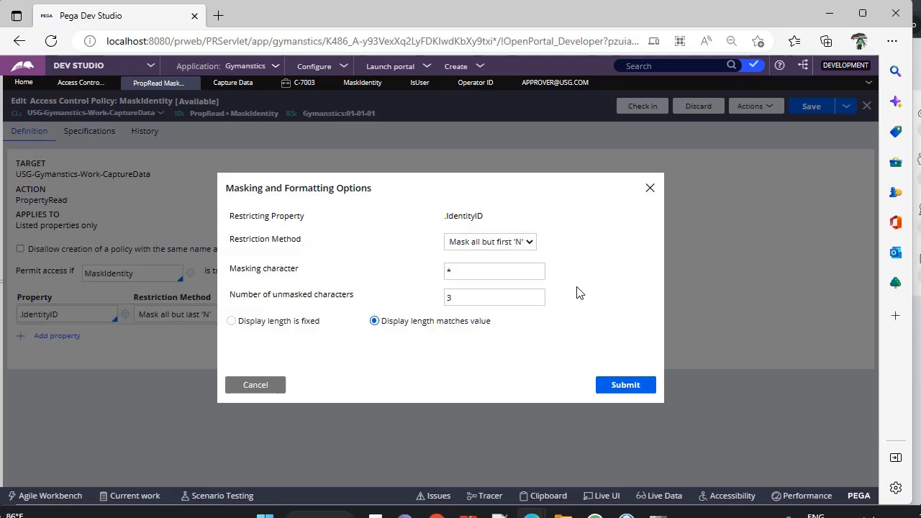
pyautogui.click(624, 384)
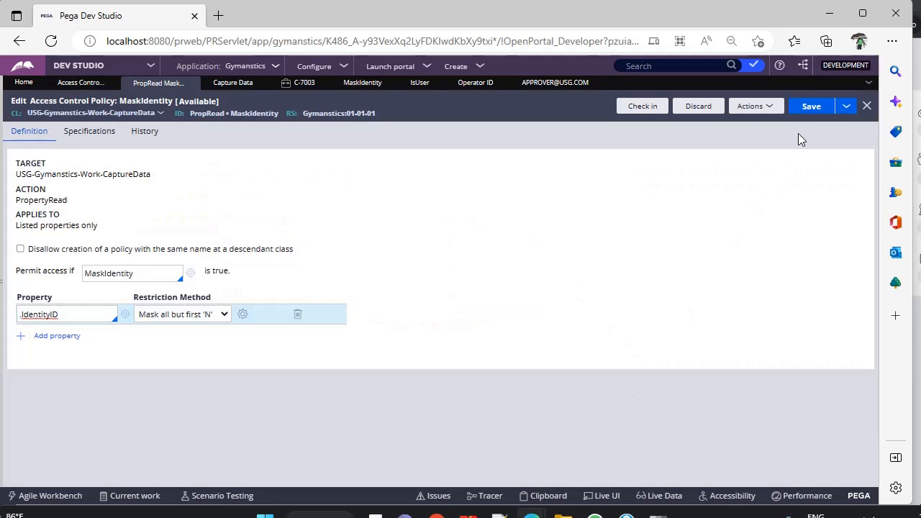
# Save the policy and check it in with comment 'changed restriction mode'
pyautogui.click(642, 106)
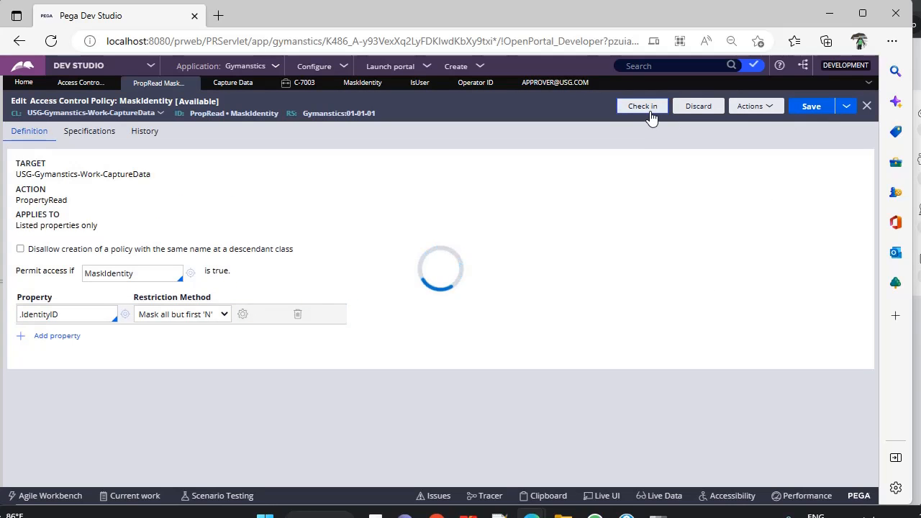
pyautogui.click(642, 107)
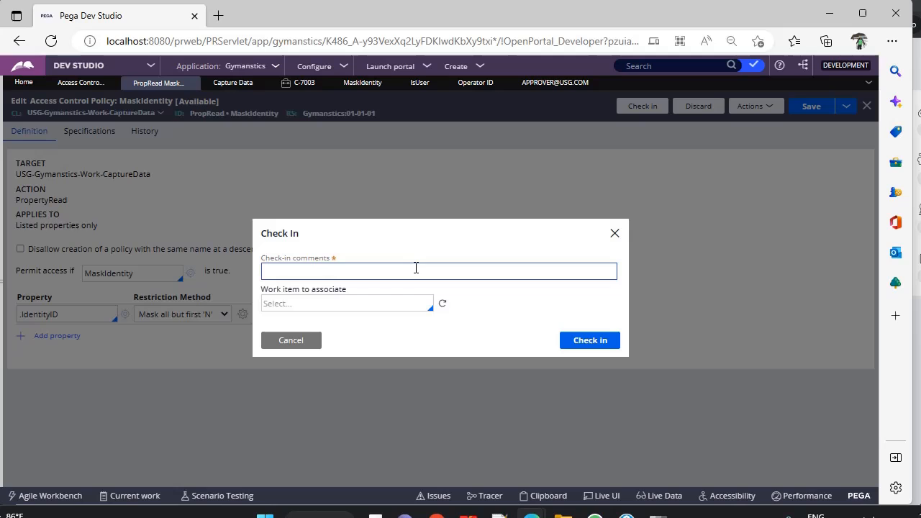
pyautogui.write('changed restriction mode')
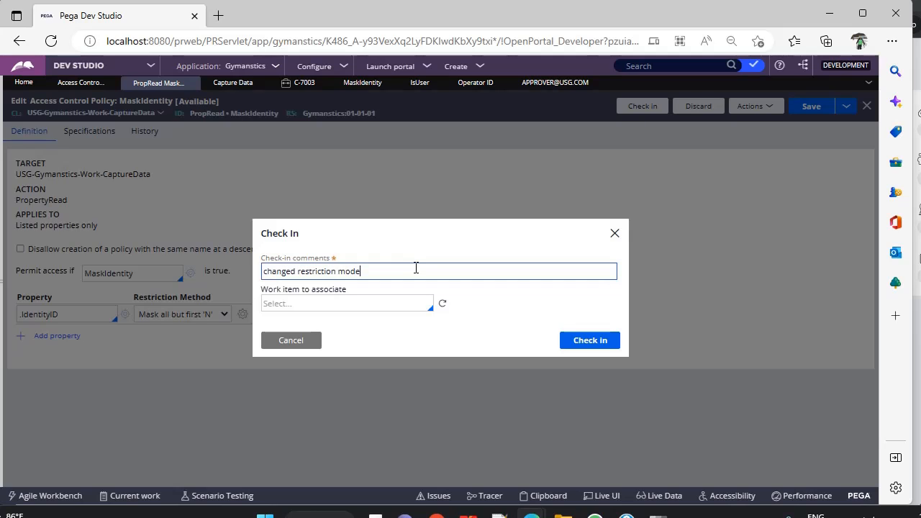
pyautogui.click(589, 339)
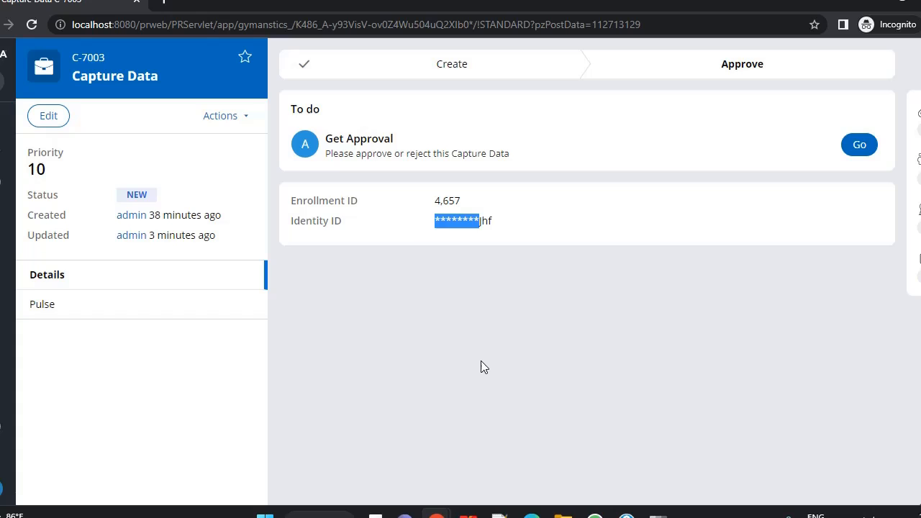
# Refresh case C-7003 to see Identity ID as ADV********, then view the MaskIdentity condition rule
pyautogui.click(220, 115)
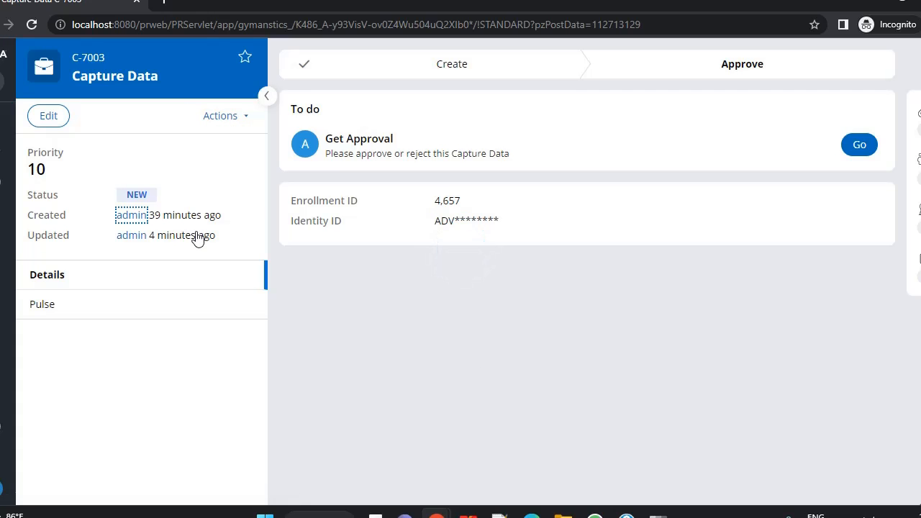
pyautogui.doubleClick(443, 221)
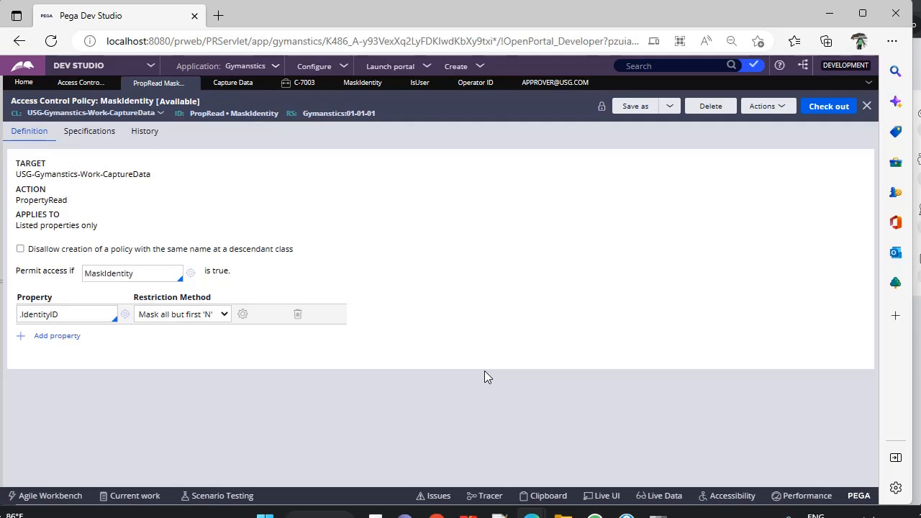
pyautogui.moveTo(481, 373)
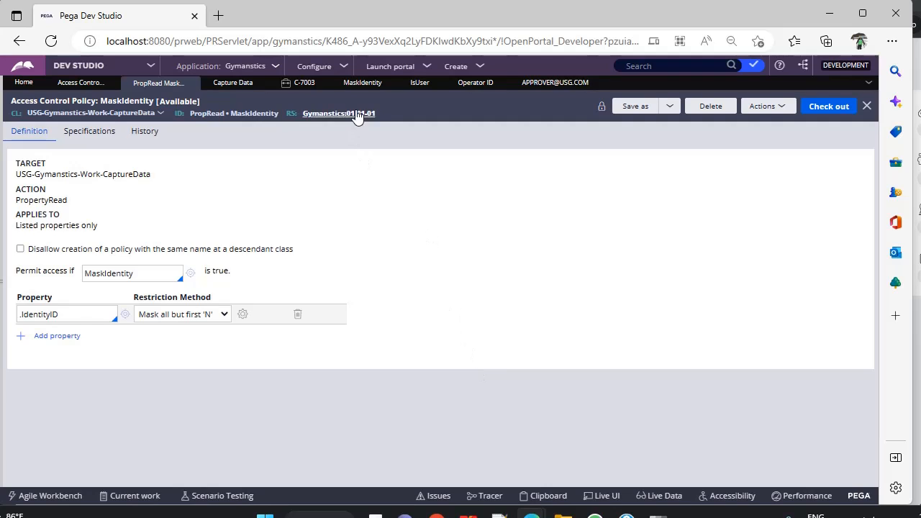
pyautogui.click(363, 82)
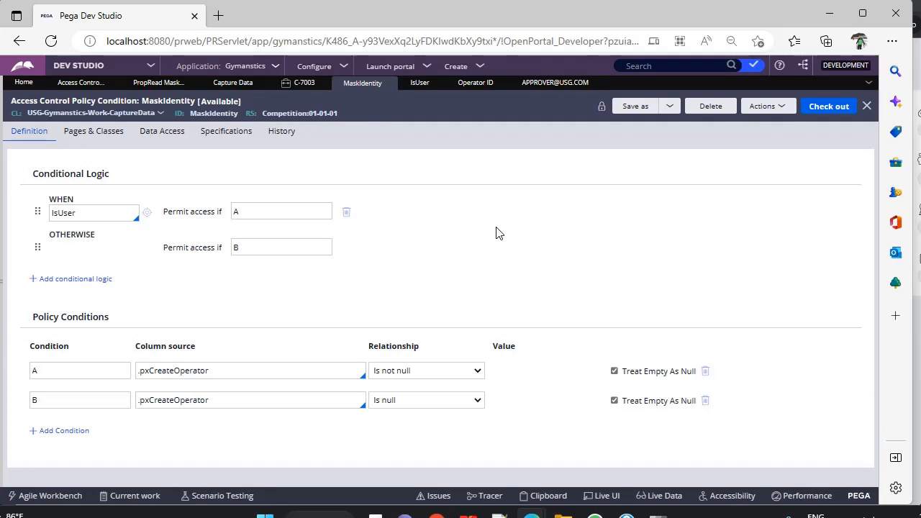